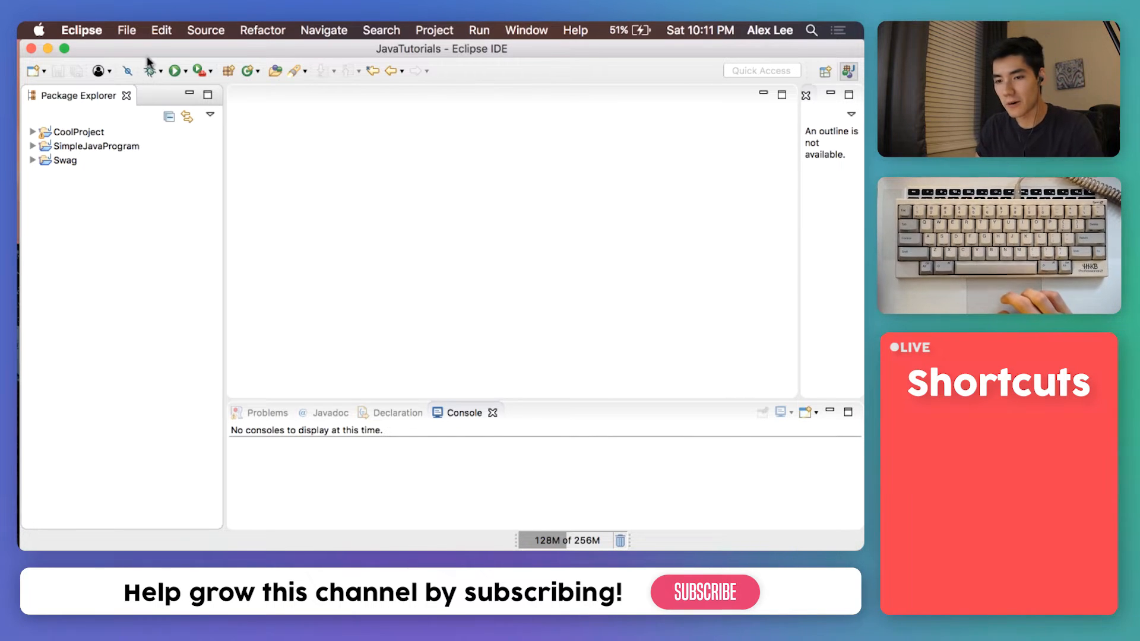
Step: Create a Java project named LotteryTicket and begin adding a class to its src folder
left_click(127, 29)
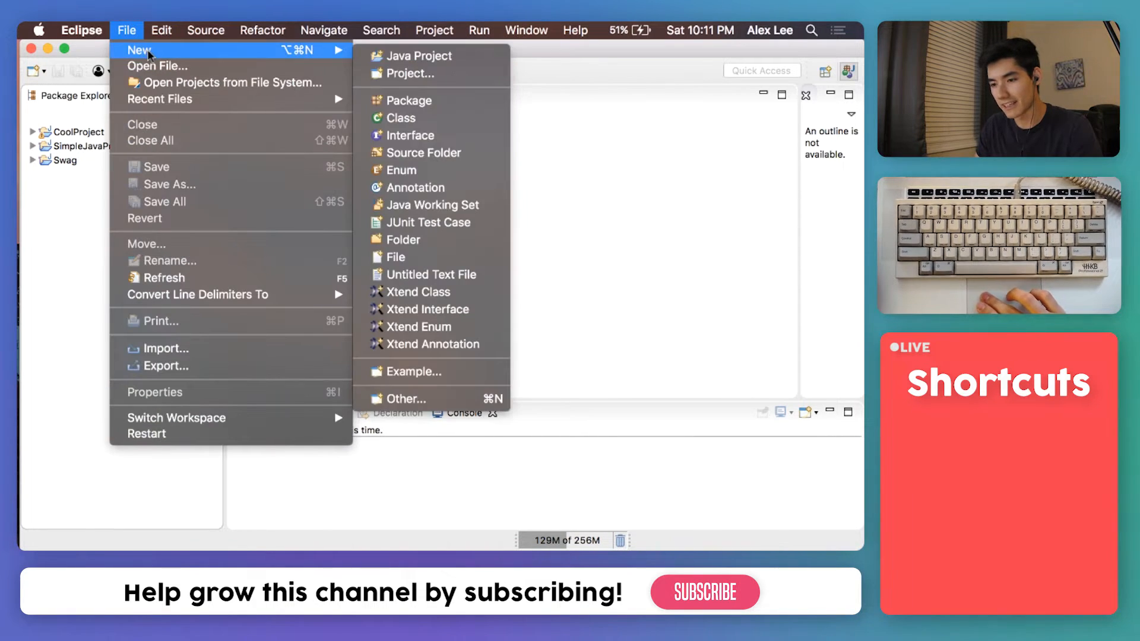
left_click(420, 56)
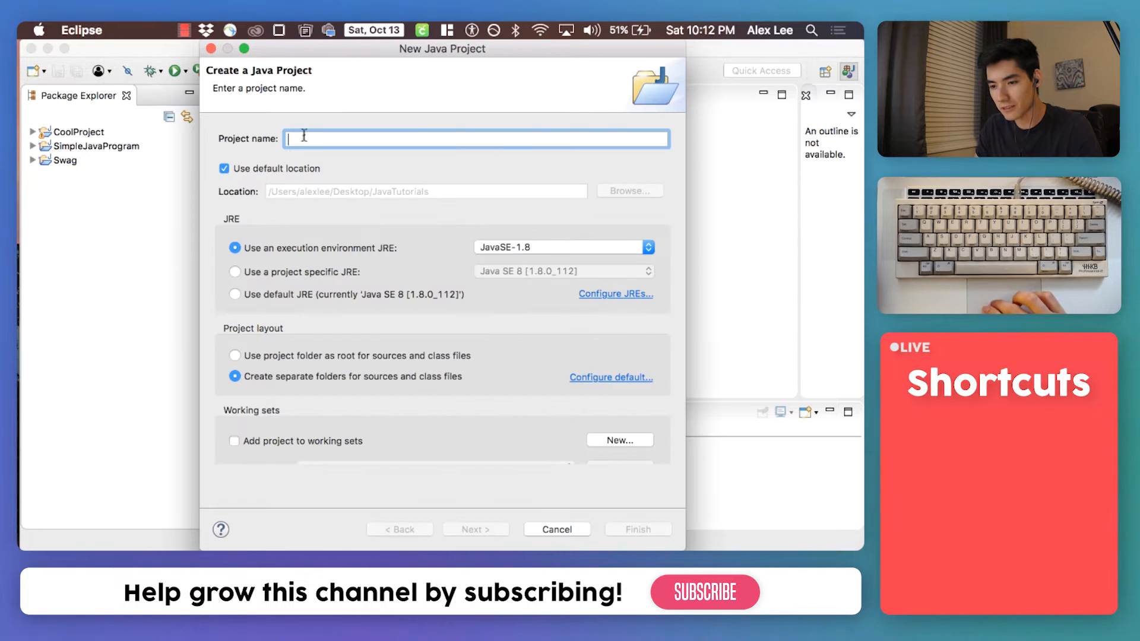
type("LotteryTicker")
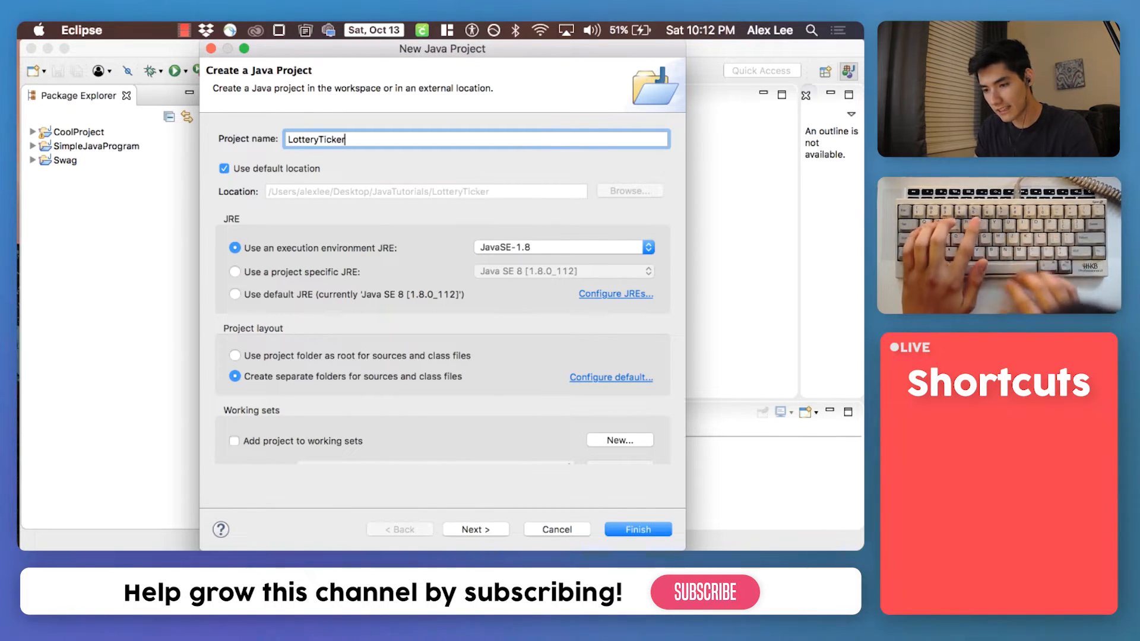
left_click(638, 529)
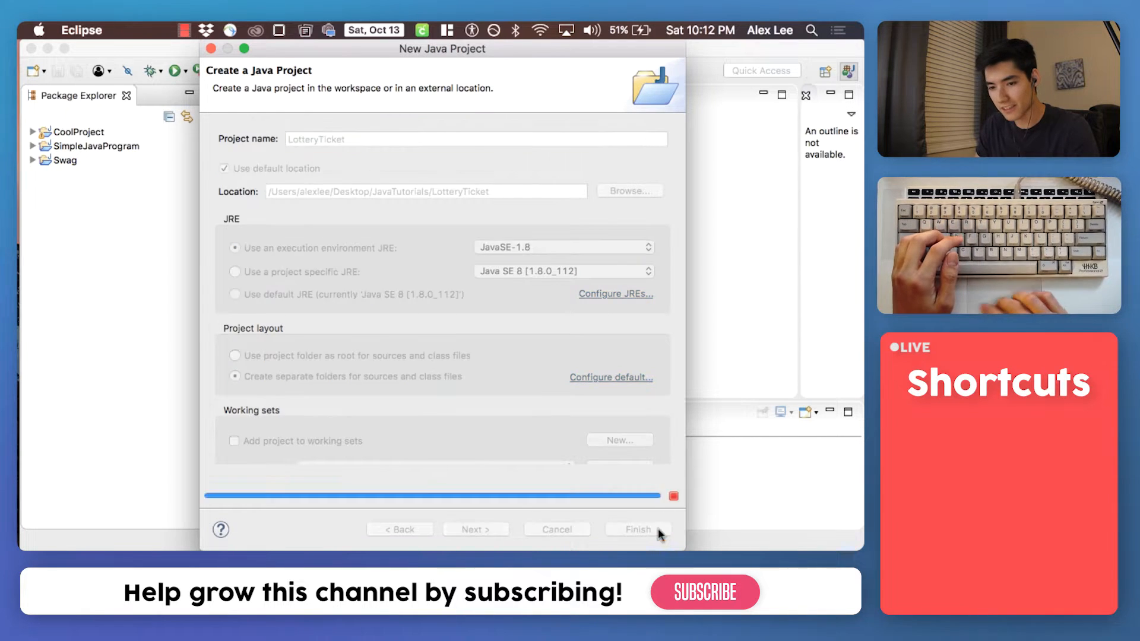
left_click(637, 529)
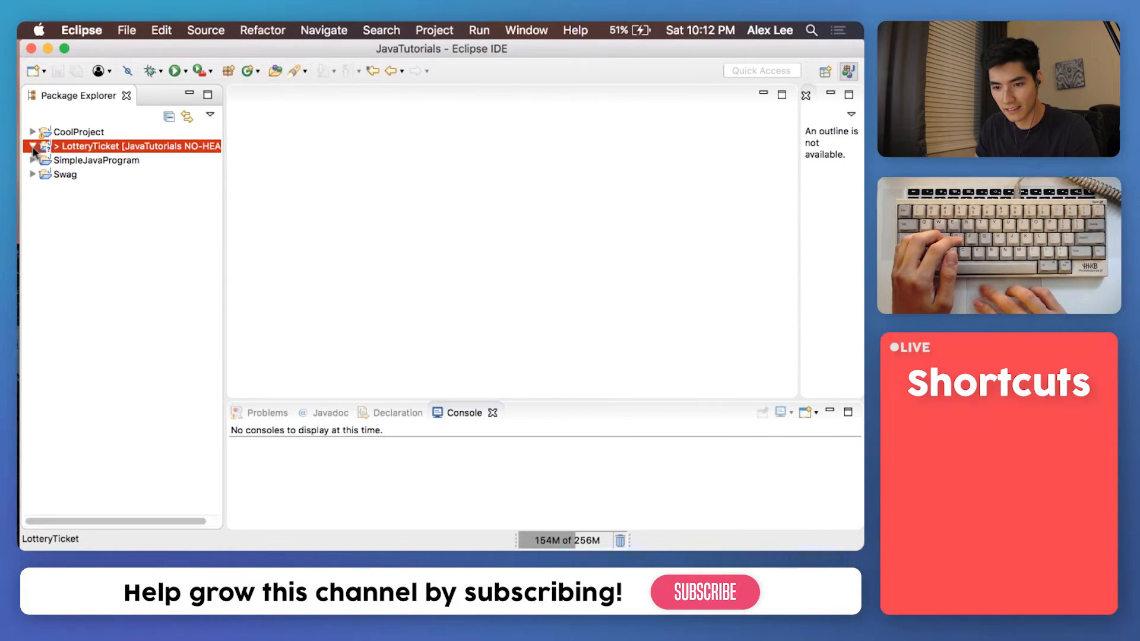
right_click(69, 175)
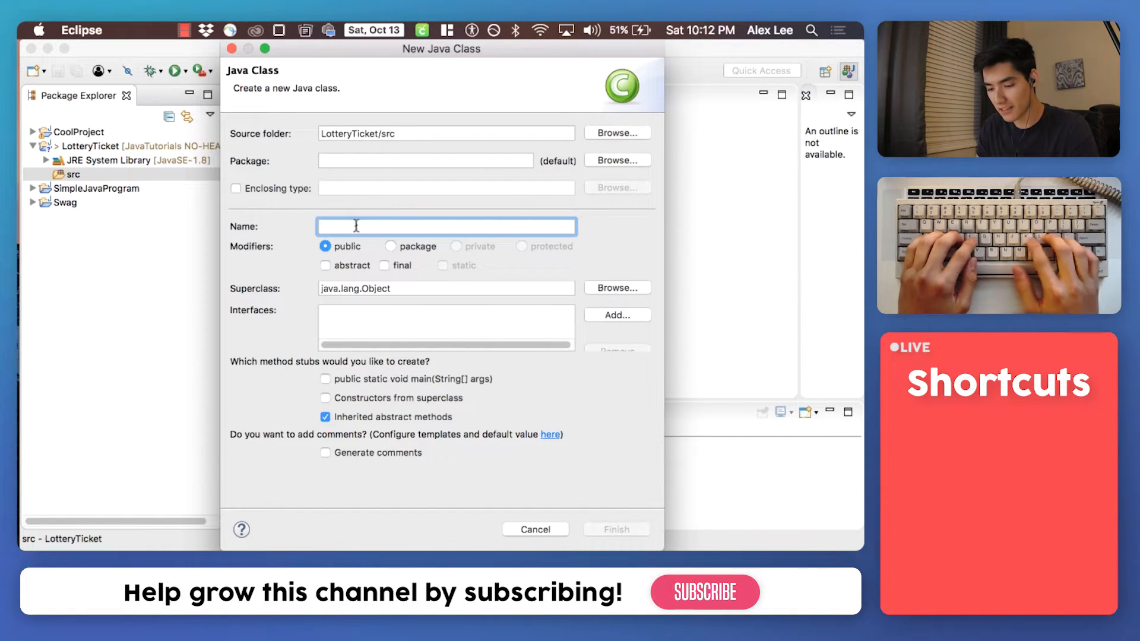
Step: Create a public LotteryTicket class with a generated main method stub
type("Lett")
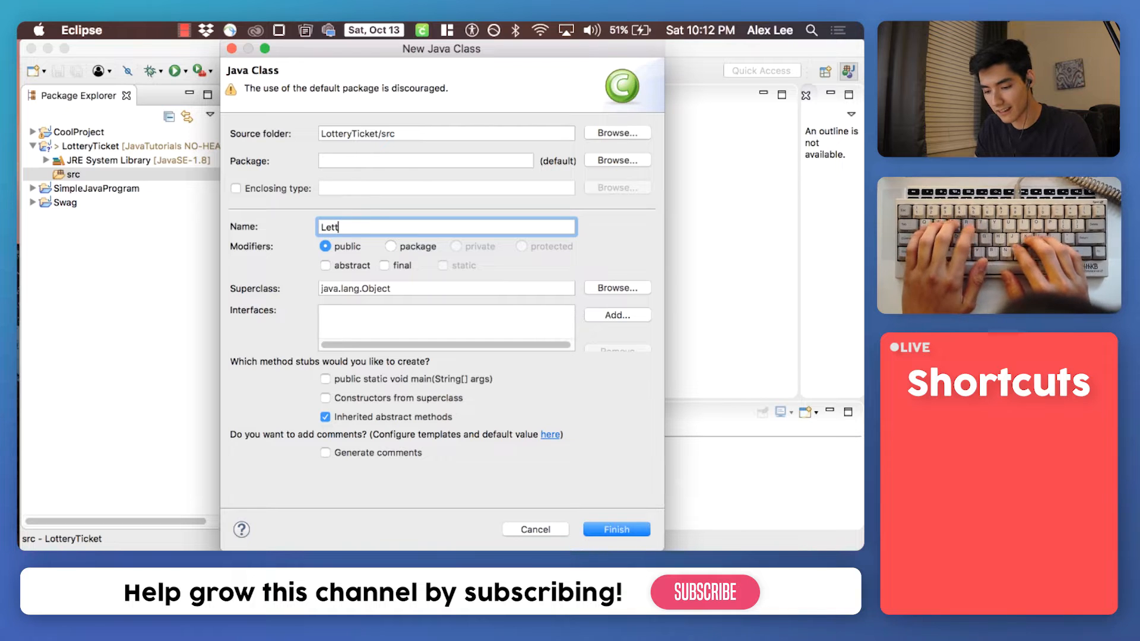
key("backspace")
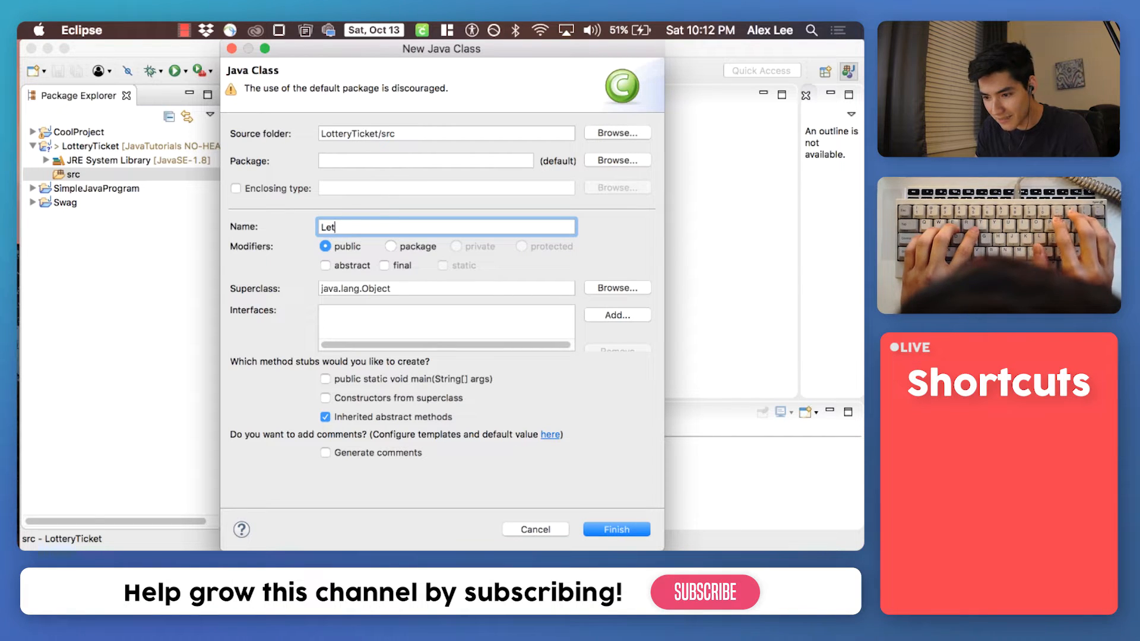
key("BackSpace")
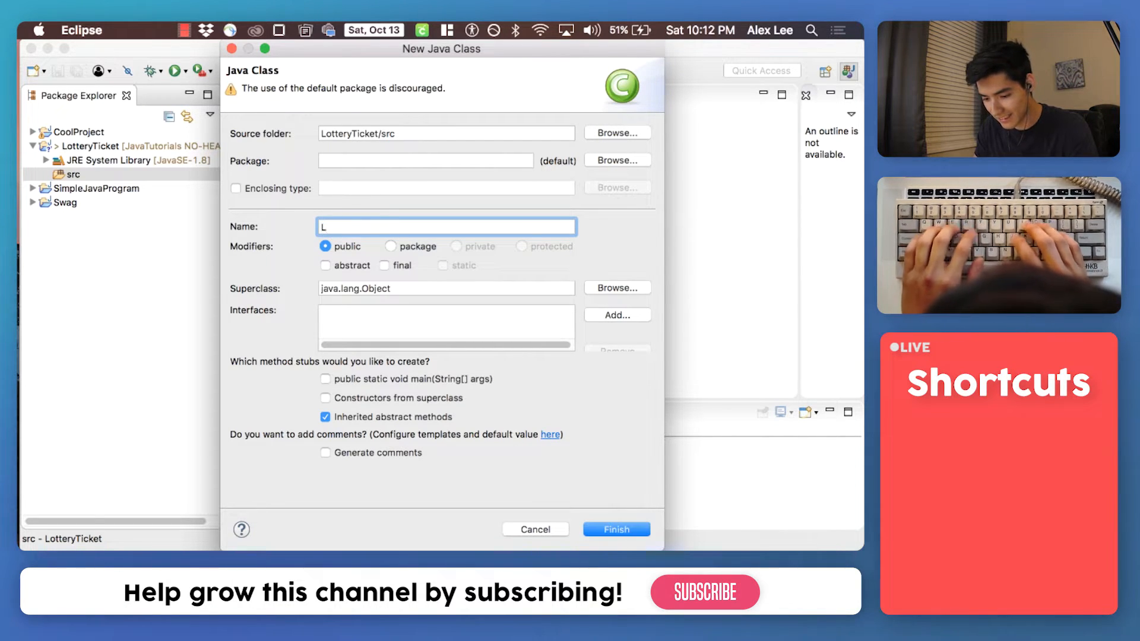
type("otteryTicket")
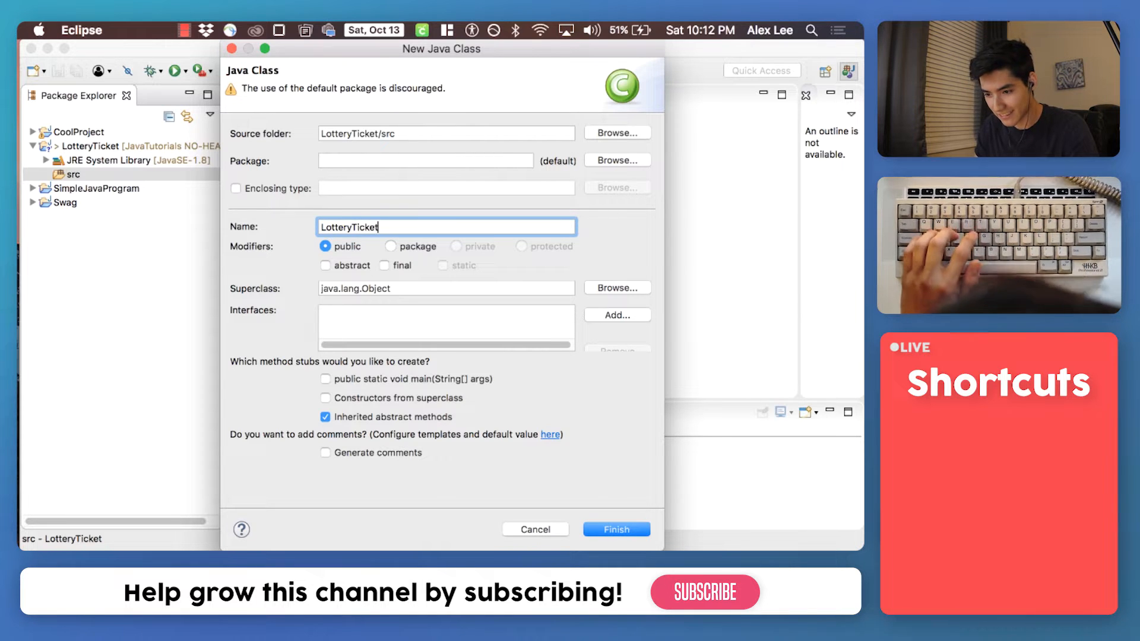
left_click(325, 379)
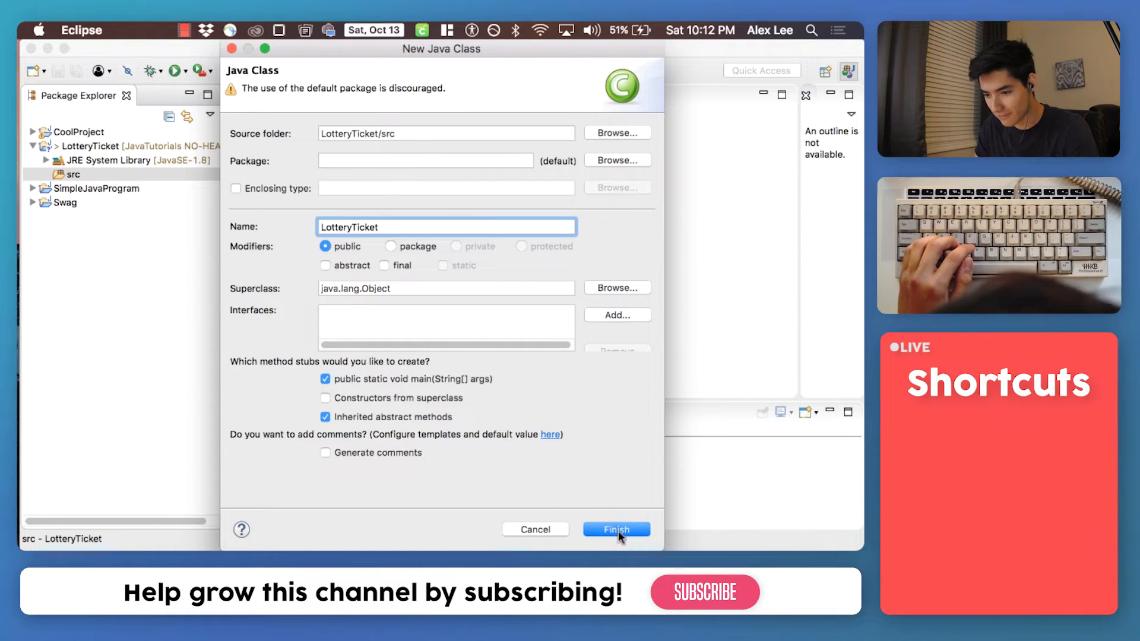
left_click(617, 528)
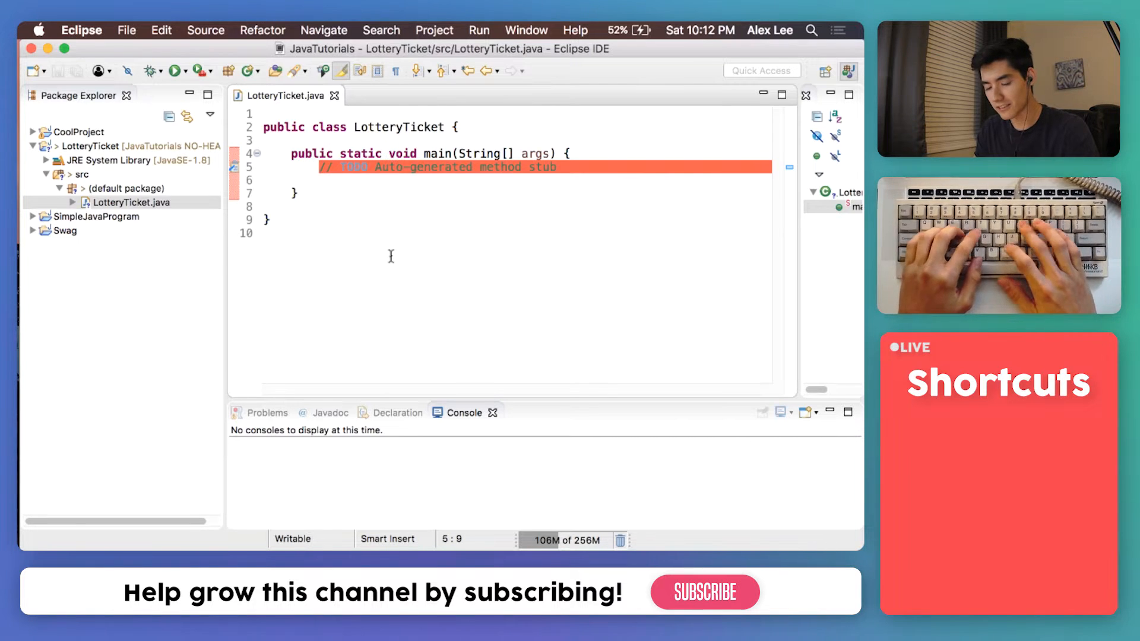
Step: Declare int[][] lotteryCard and enter its first row {20, 15, 7}
type("int[] [")
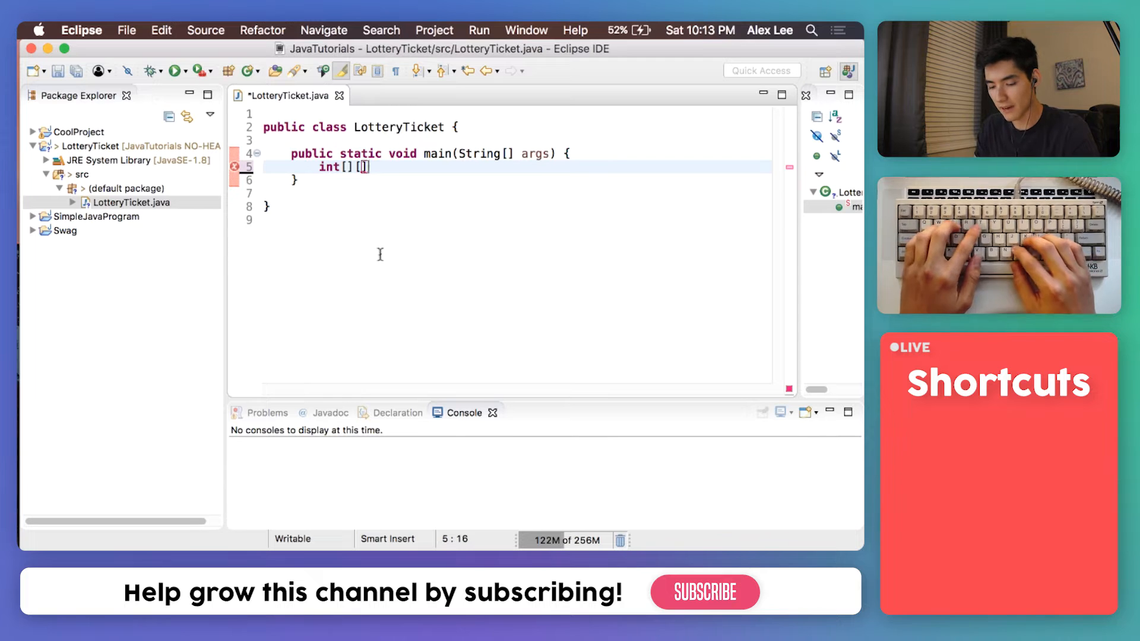
type("lotteryC")
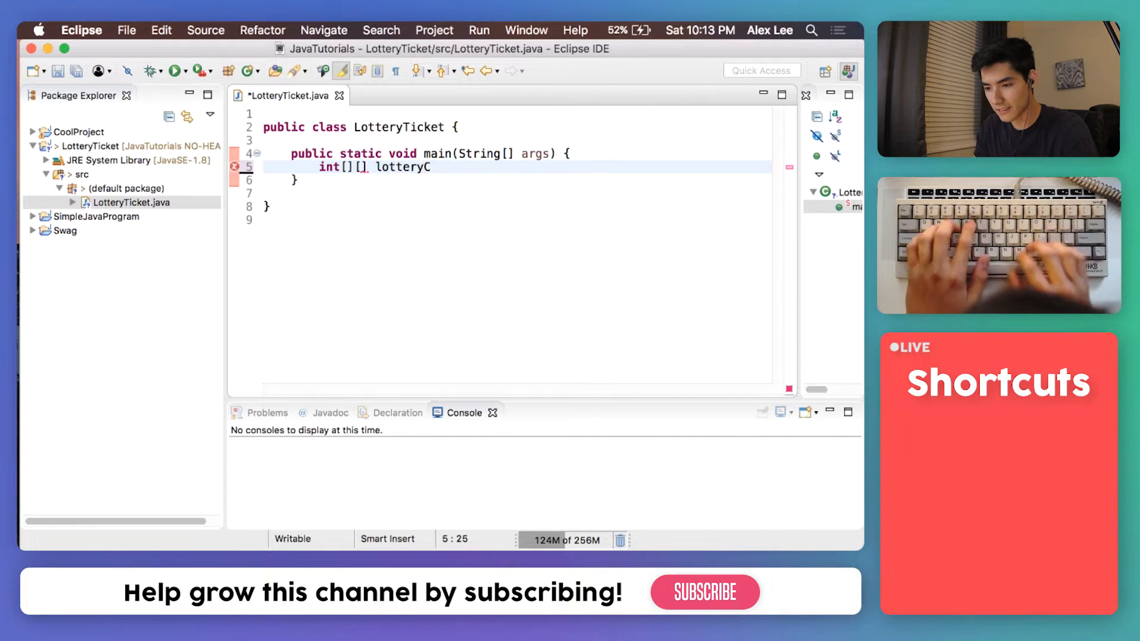
type("ard = {};")
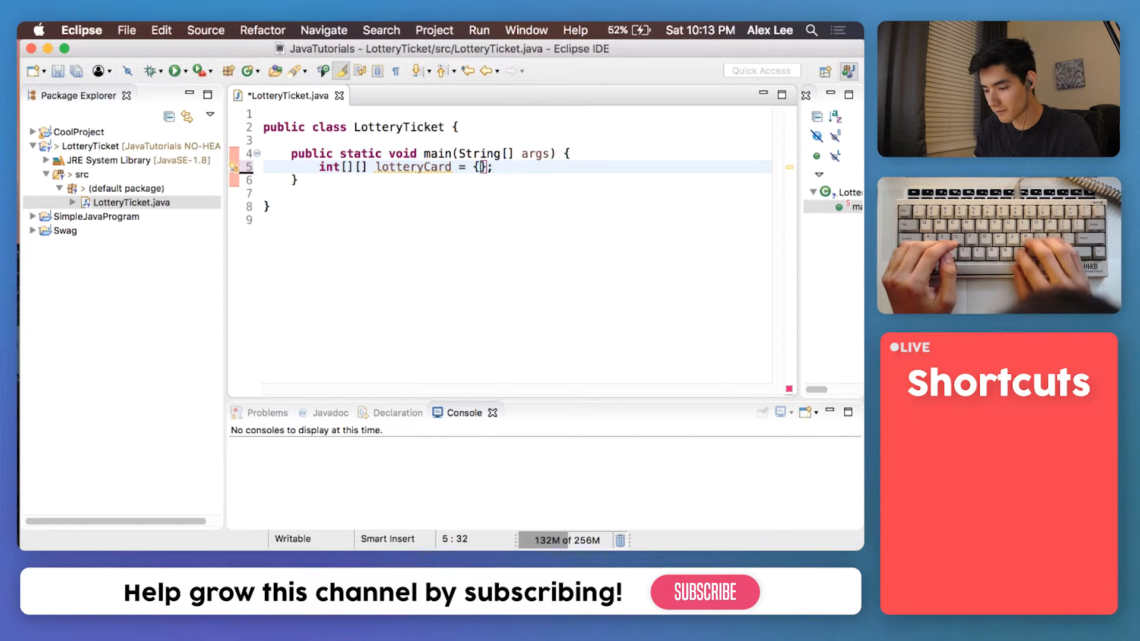
type("{}")
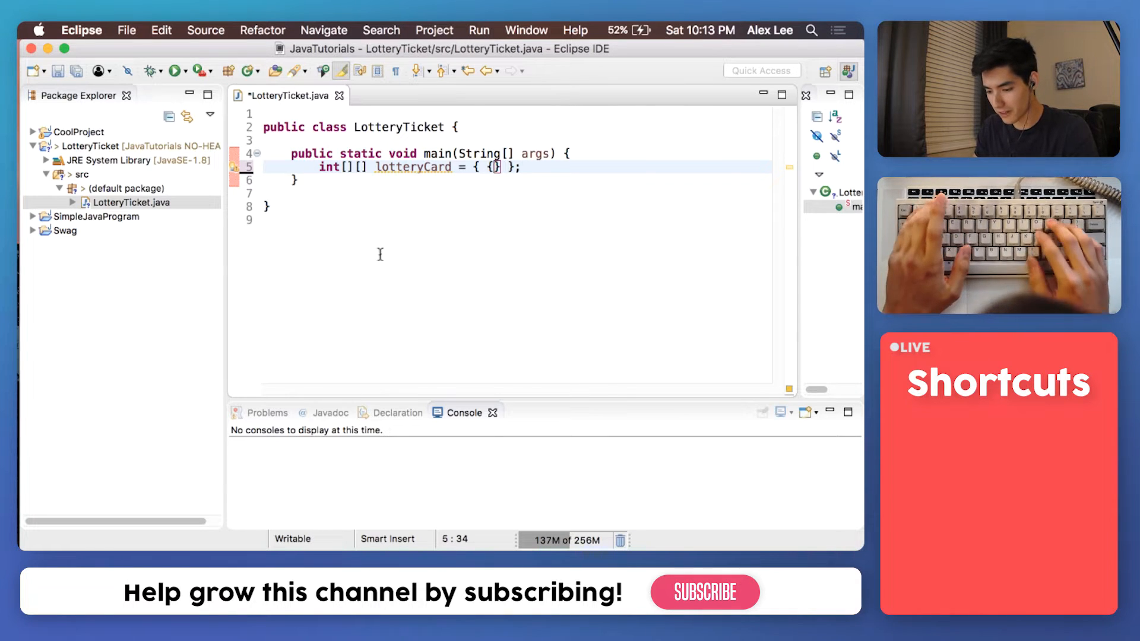
type("20, 15")
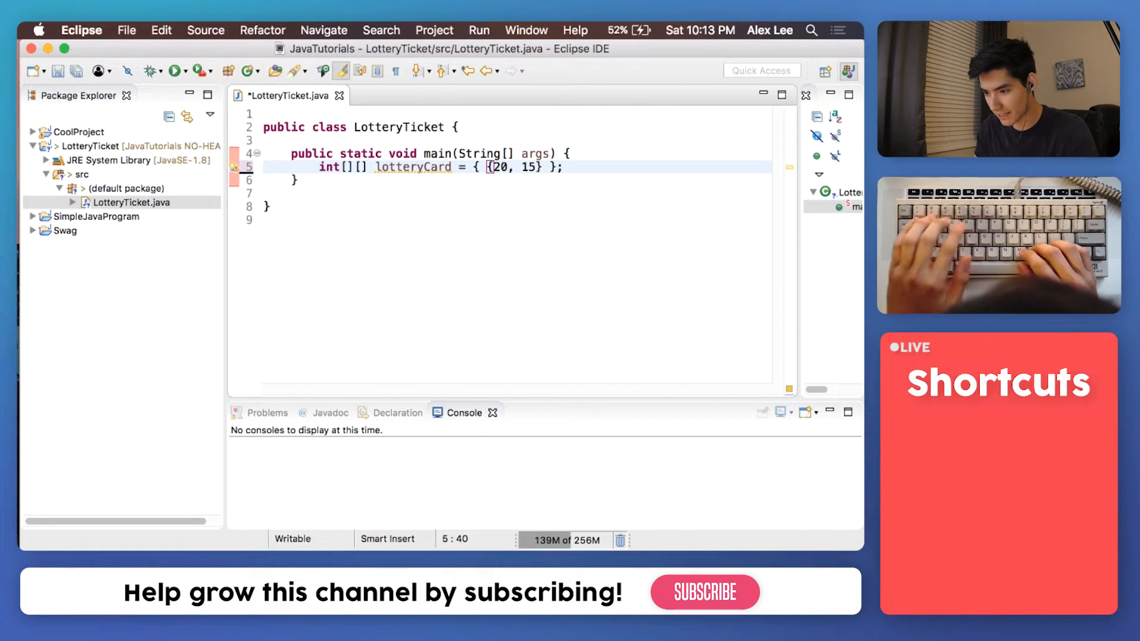
type(", 7")
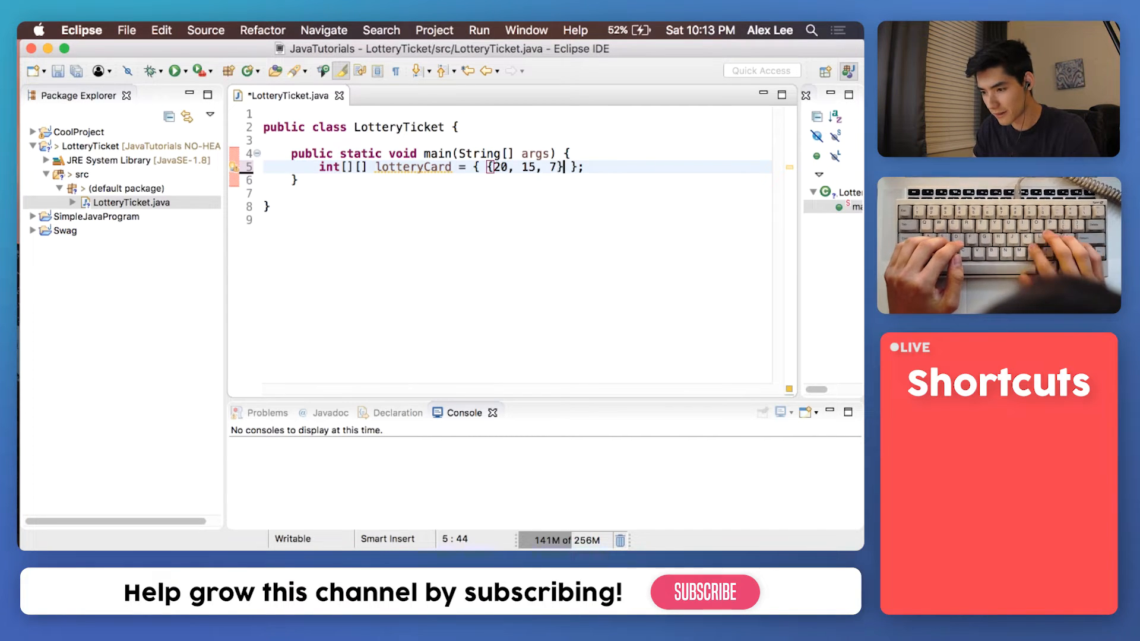
key("Enter")
type("{")
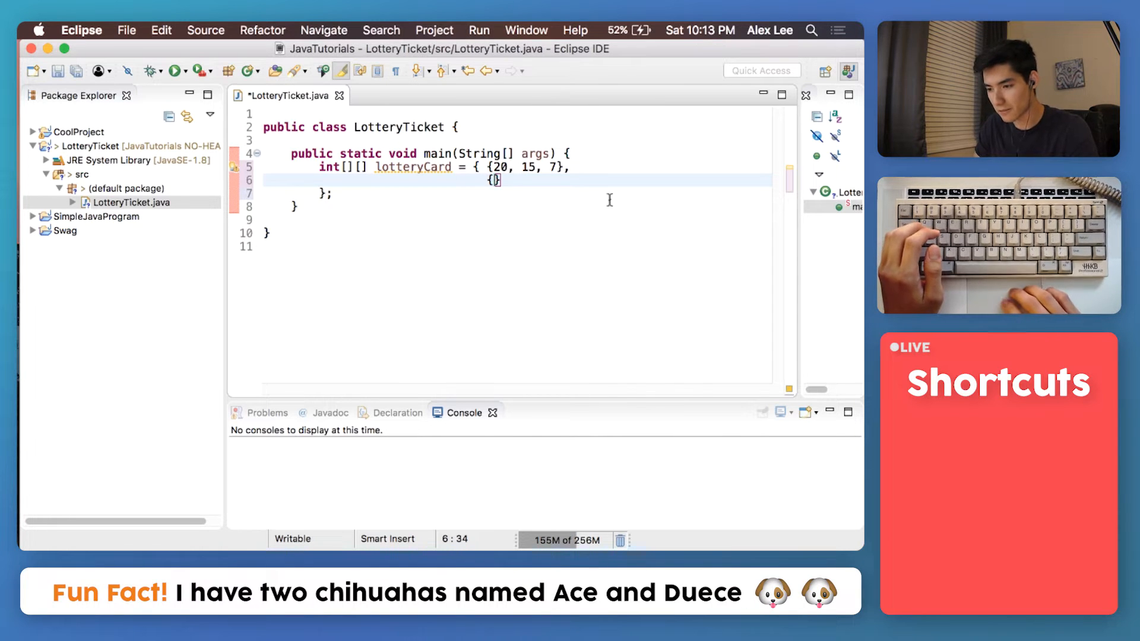
Step: Add the remaining rows {8, 7, 19} and {7, 13, 47} and close the array
type("8")
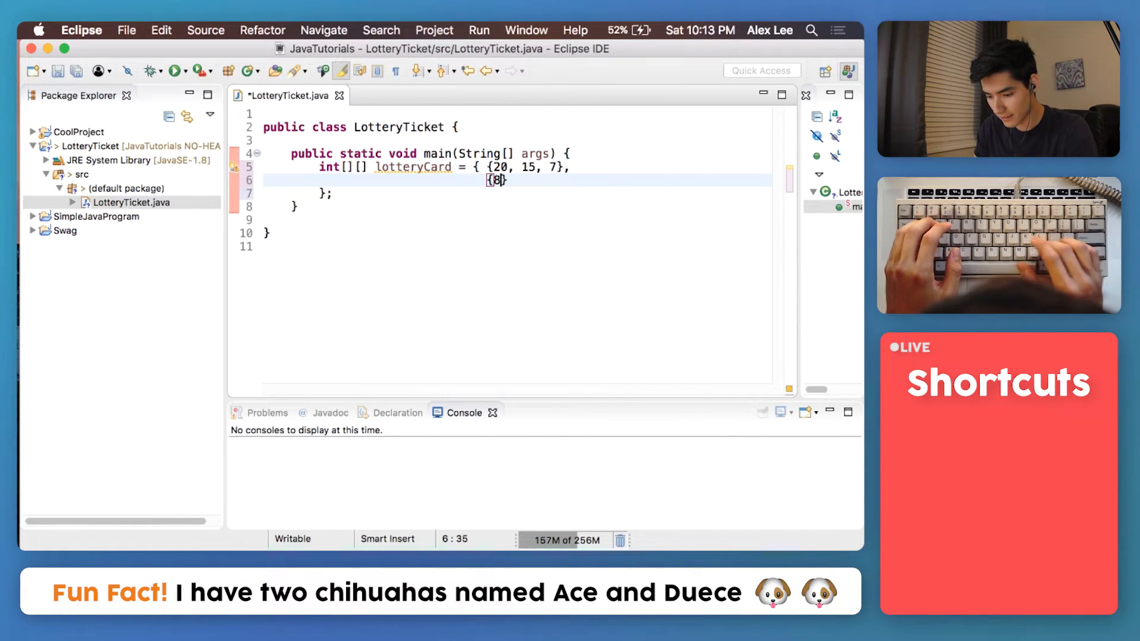
type(", 7, 19")
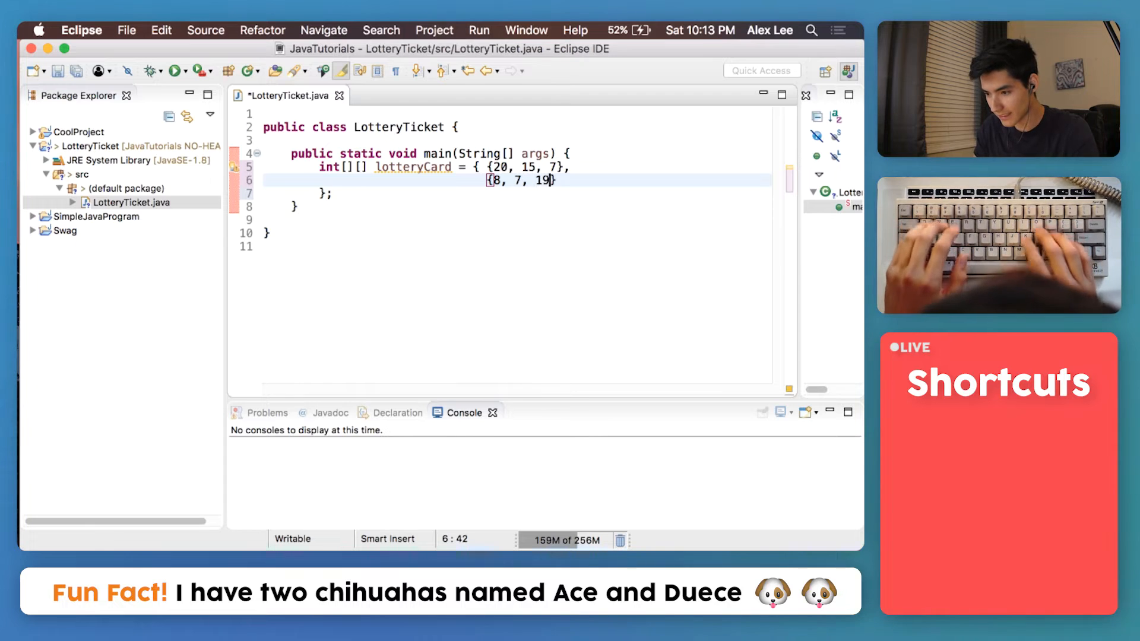
type(",")
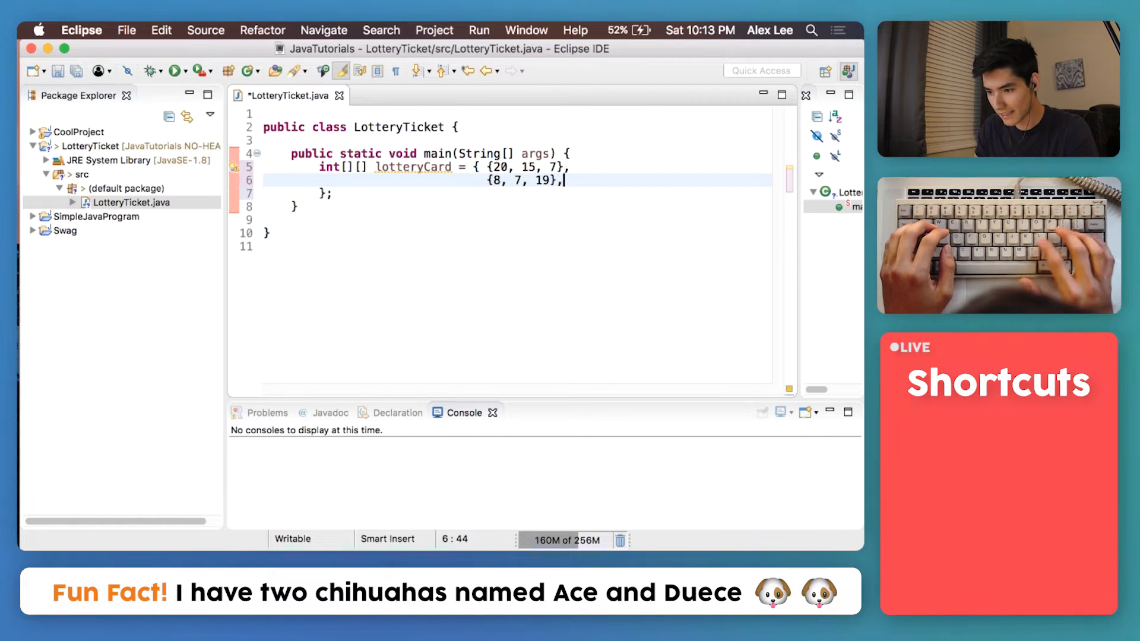
type("{7, 13, 47")
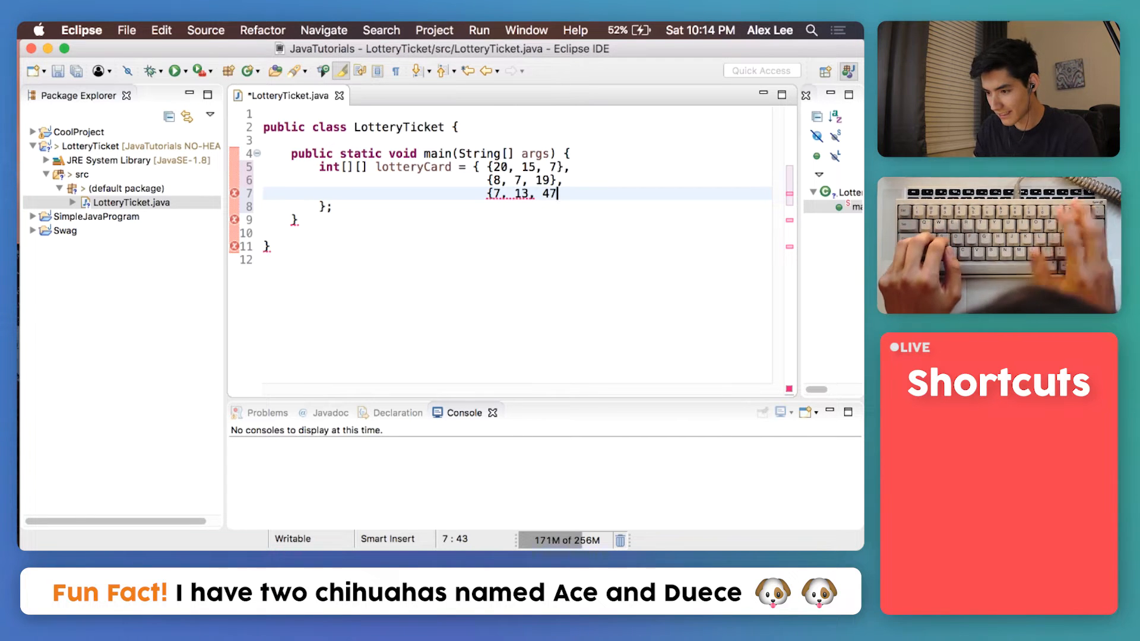
type("}")
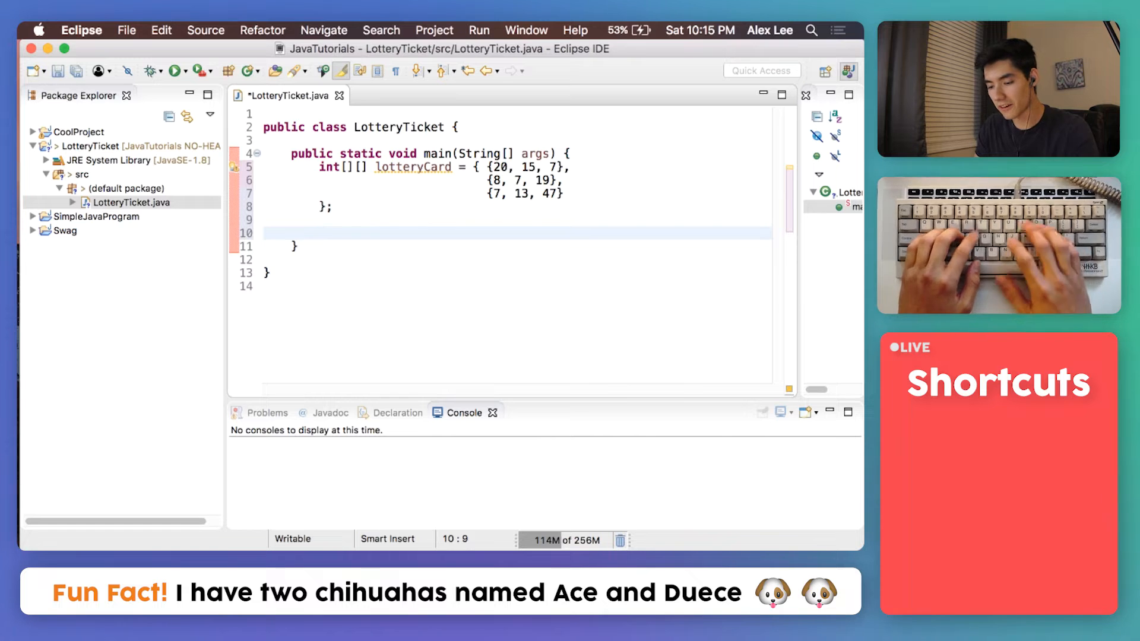
Step: Declare int[][] lotteryCard2 = new int[3][3]; as an empty 3-by-3 grid
type("int[][] l")
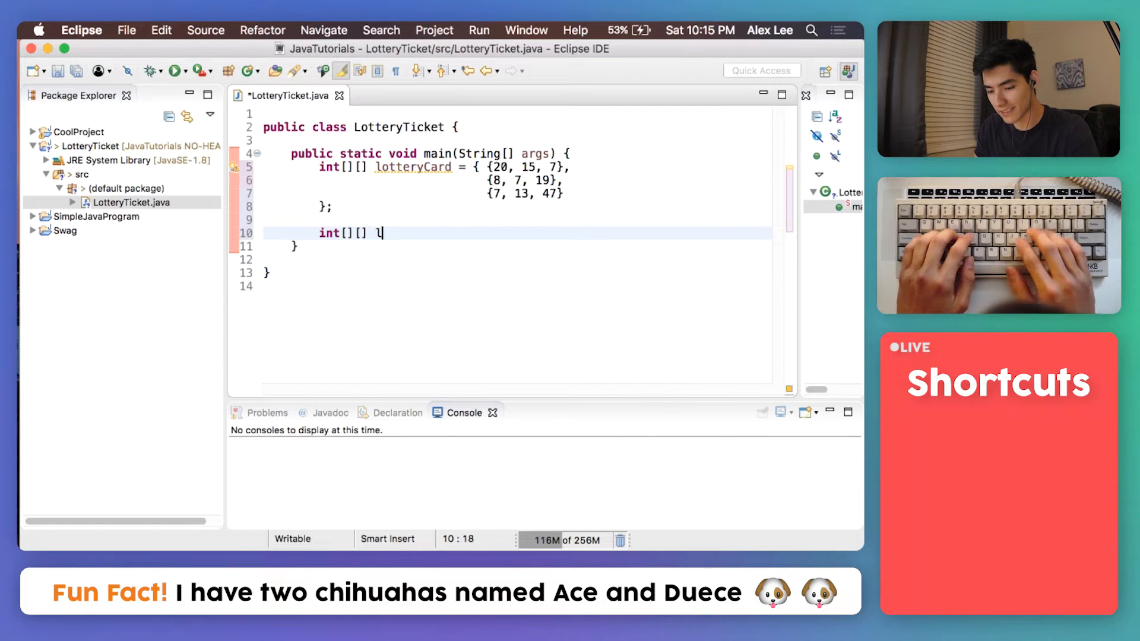
type("otteryCard2 =")
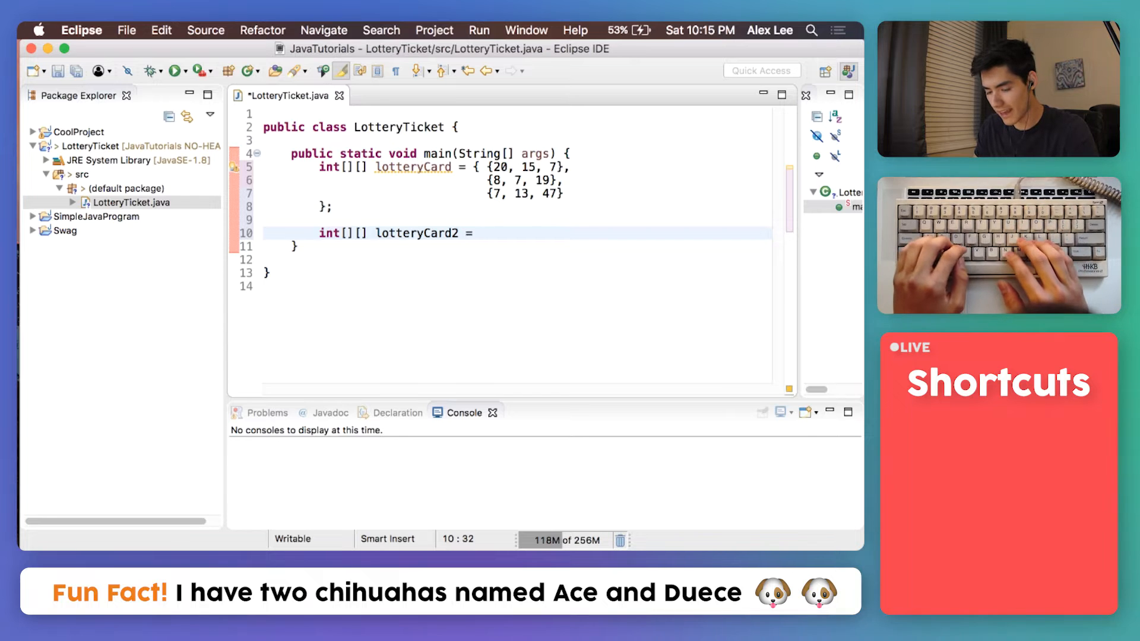
type("int")
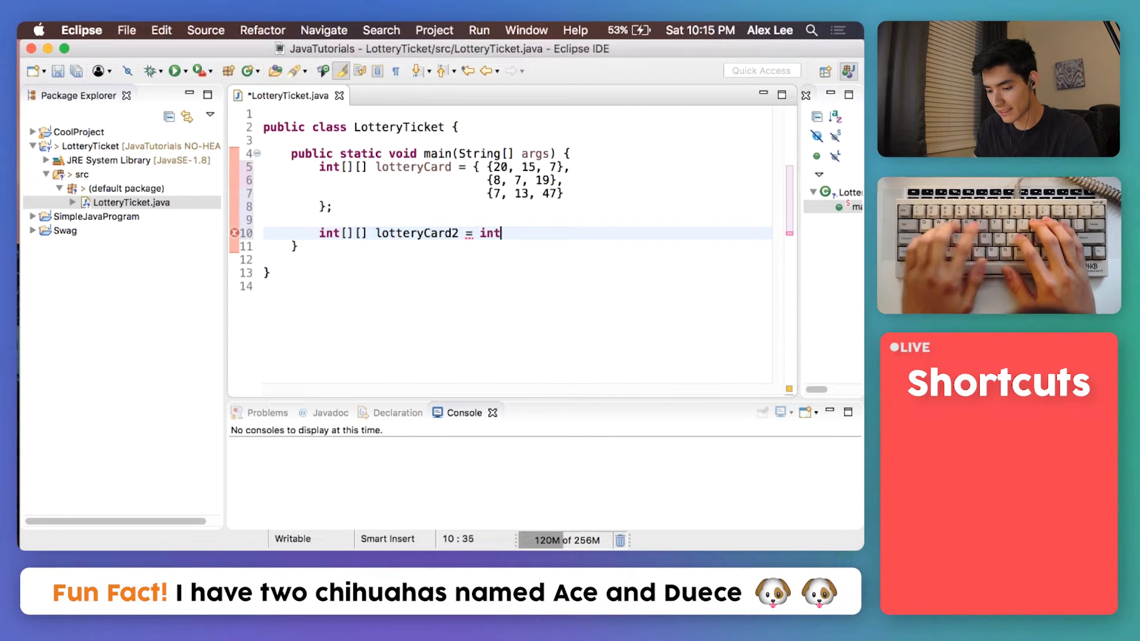
type("[3][]")
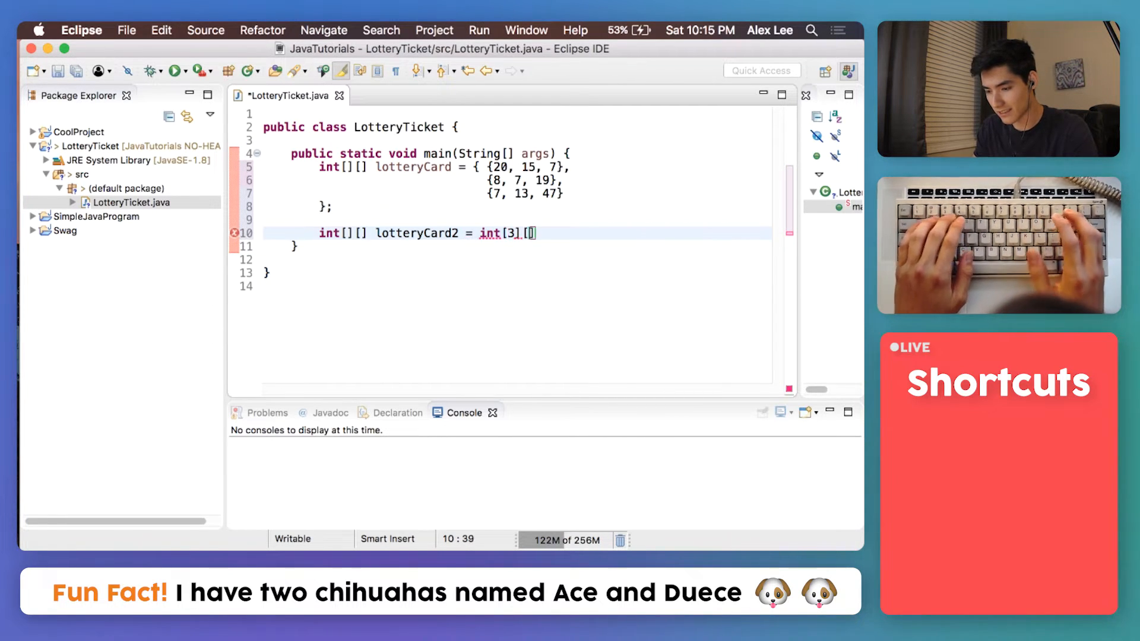
type("3")
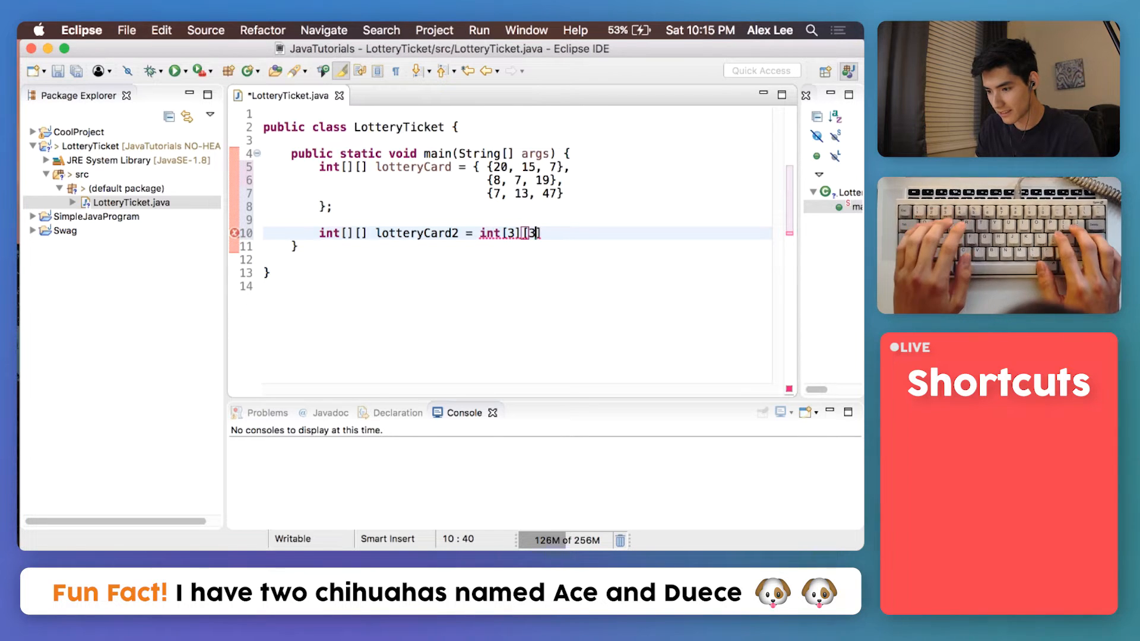
type(";")
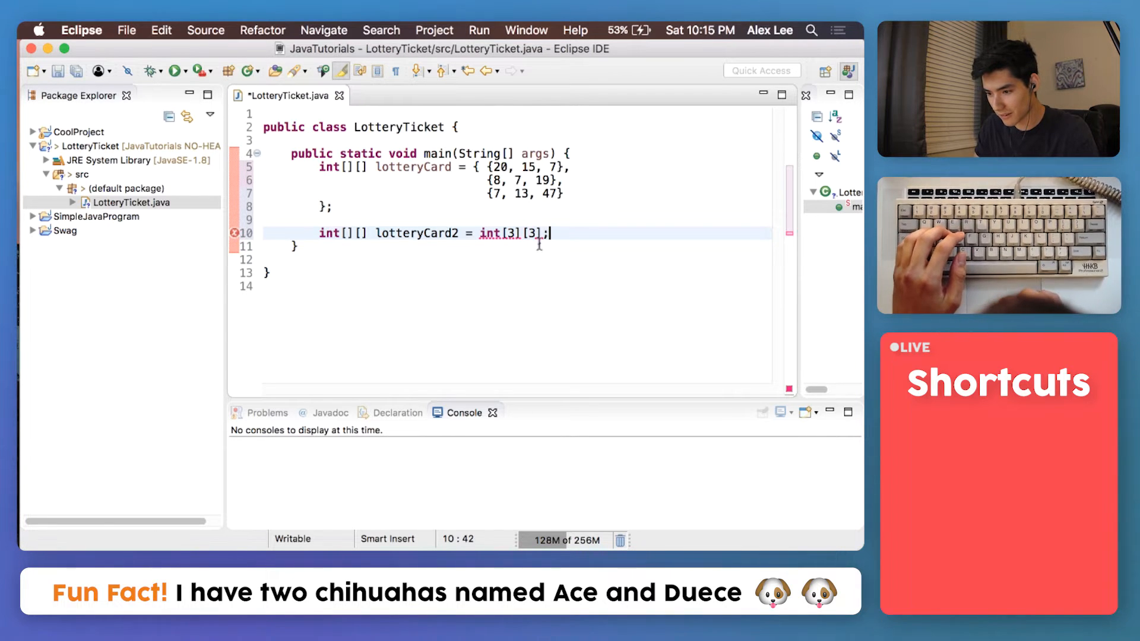
type("new")
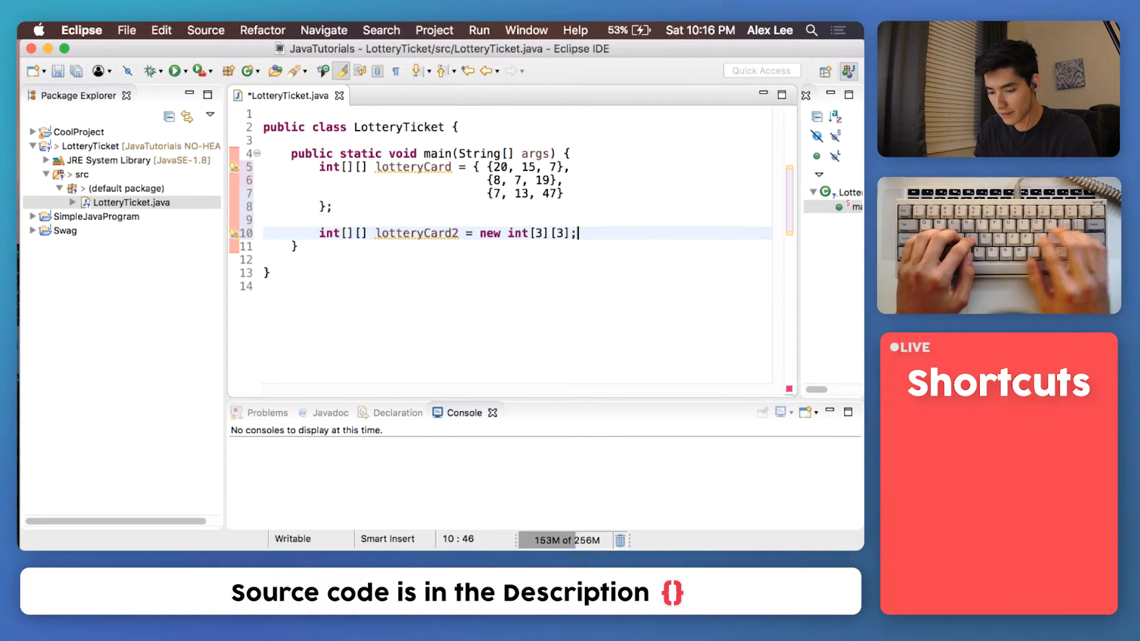
Step: Assign lotteryCard2 elements individually, starting with lotteryCard2[0][0] = 20
type("lotteryCars")
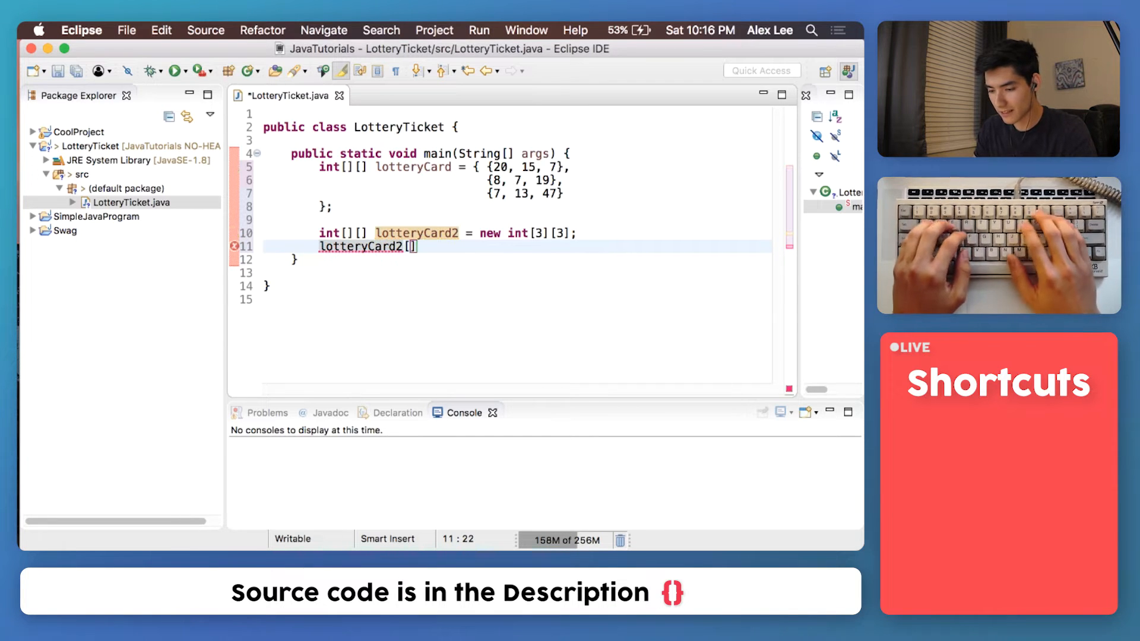
type("0][0")
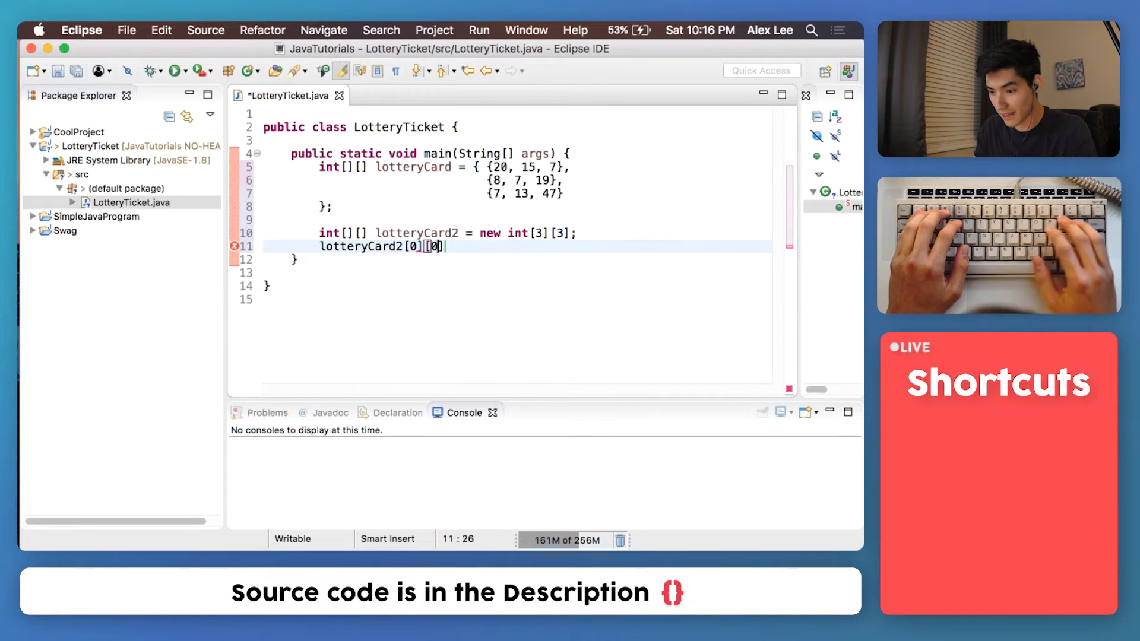
type("]")
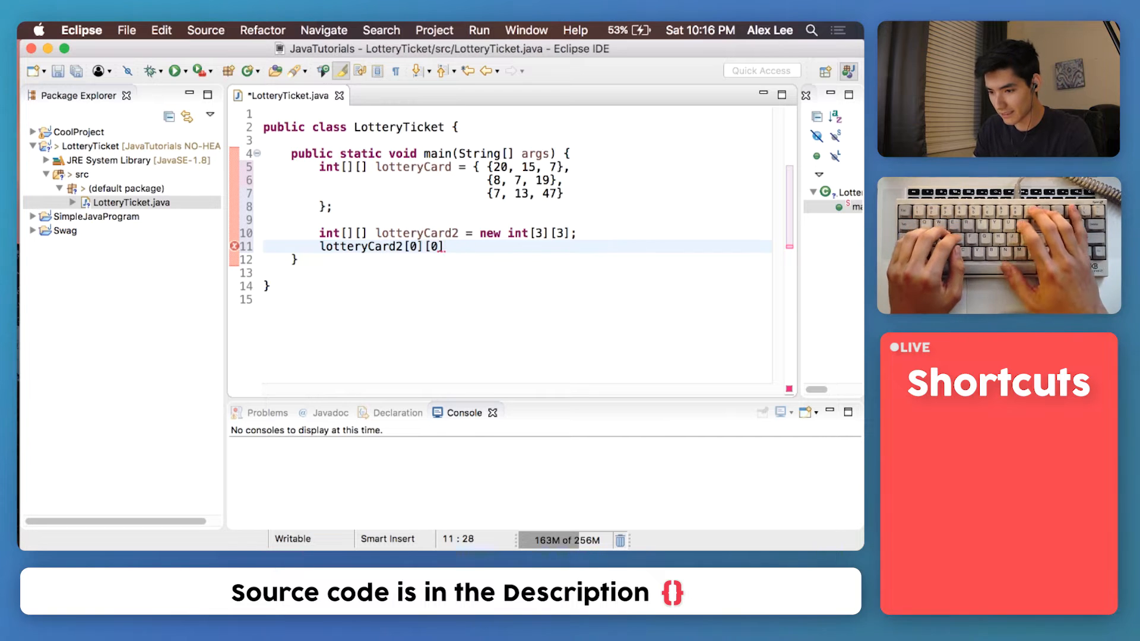
type("= 20;")
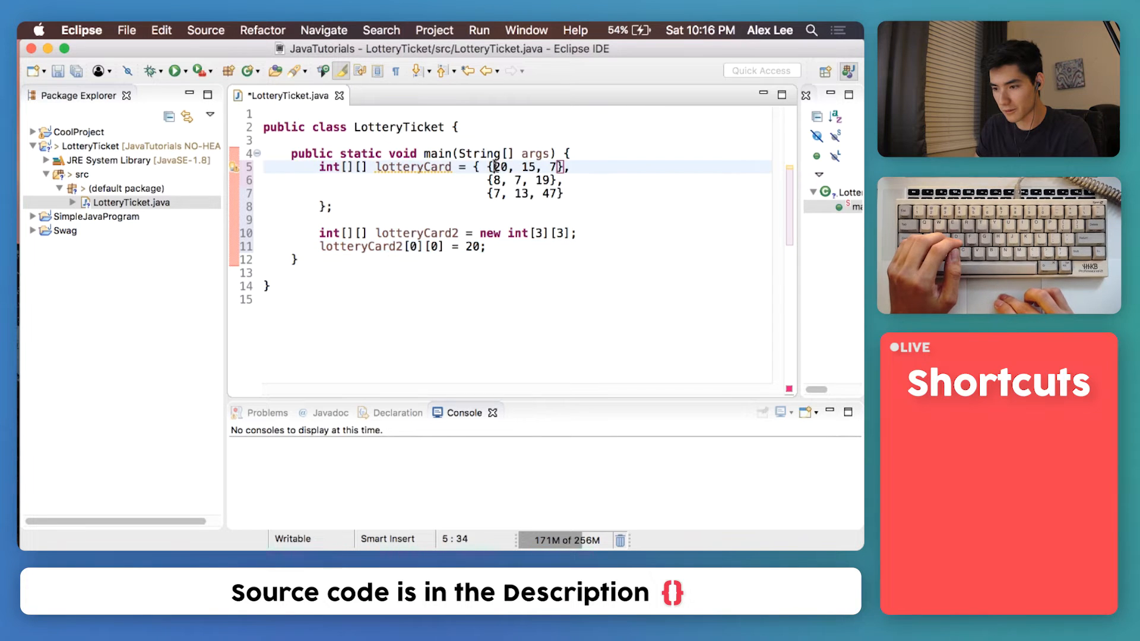
type("l")
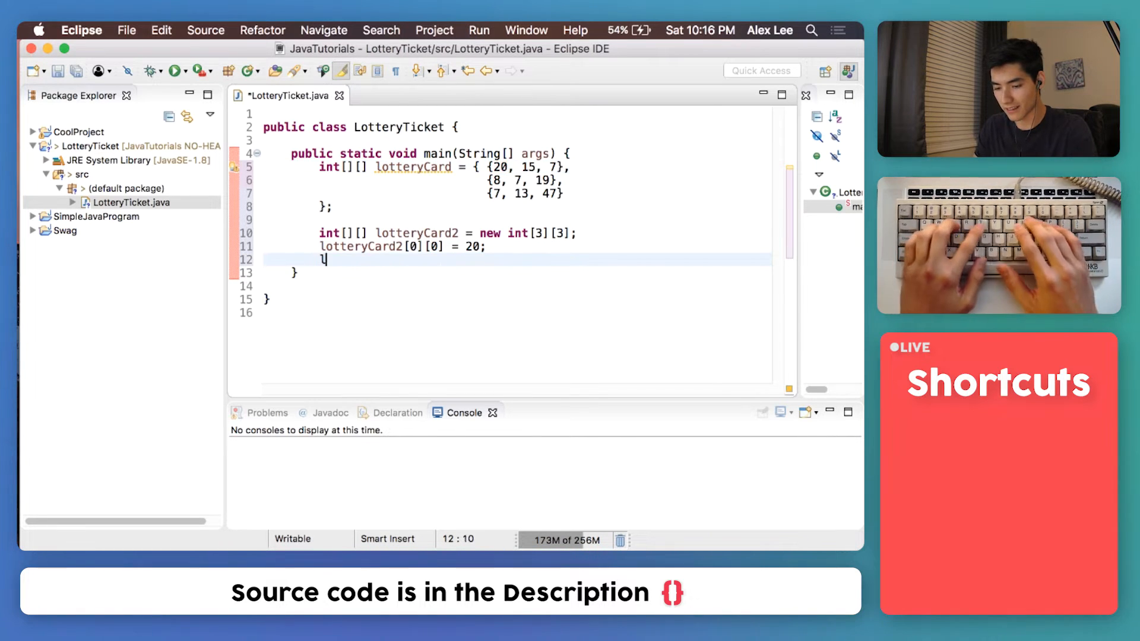
type("lotteryCar")
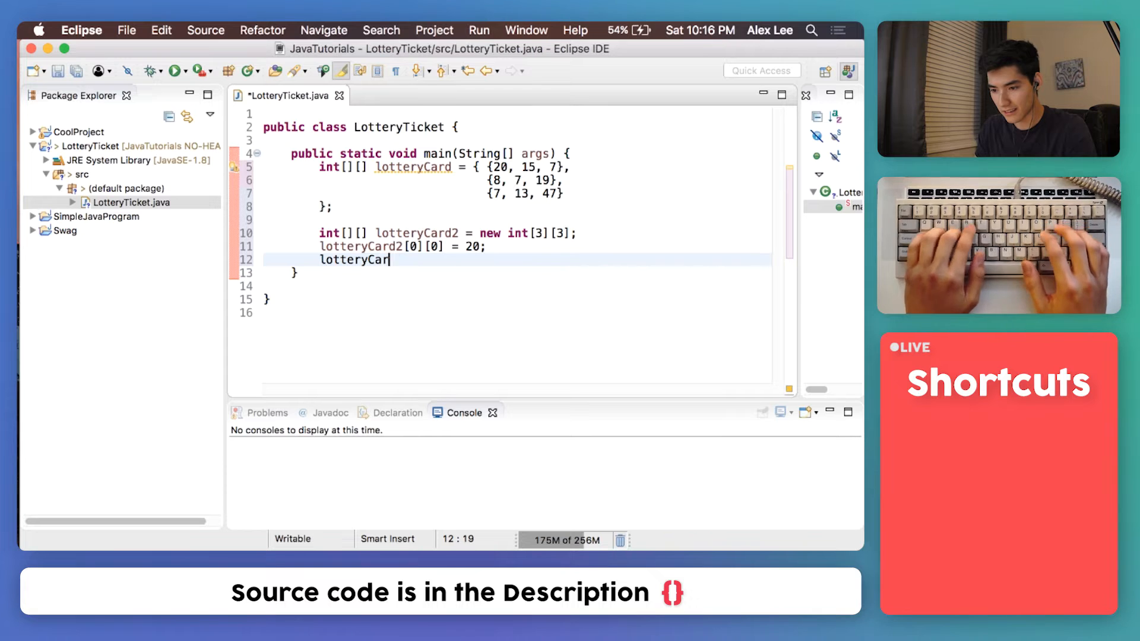
type("d2[]")
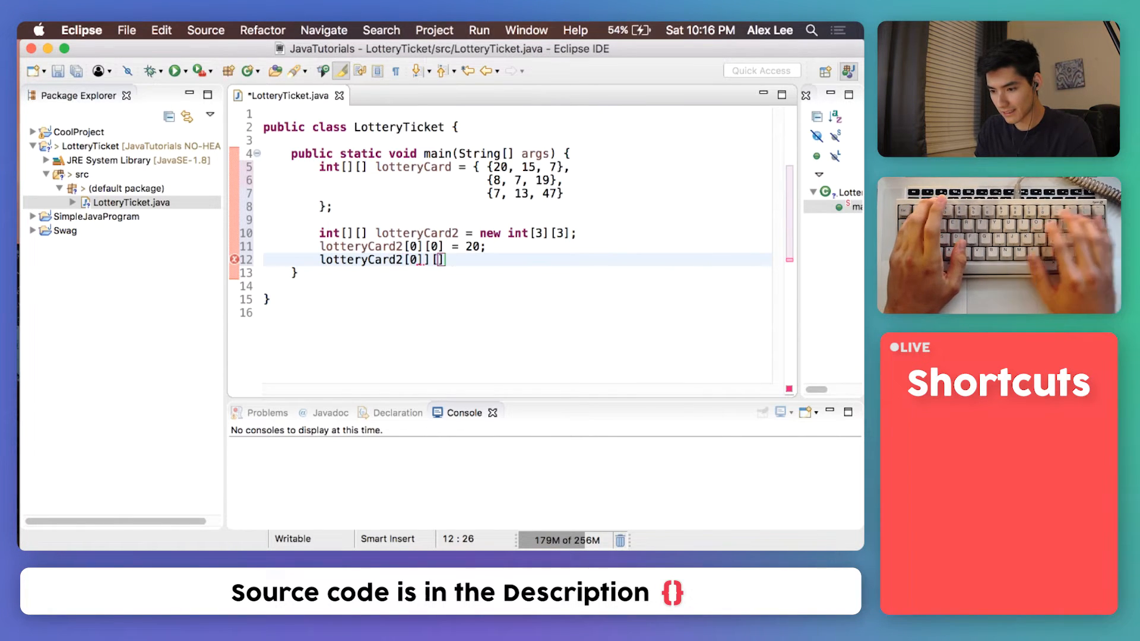
type("1")
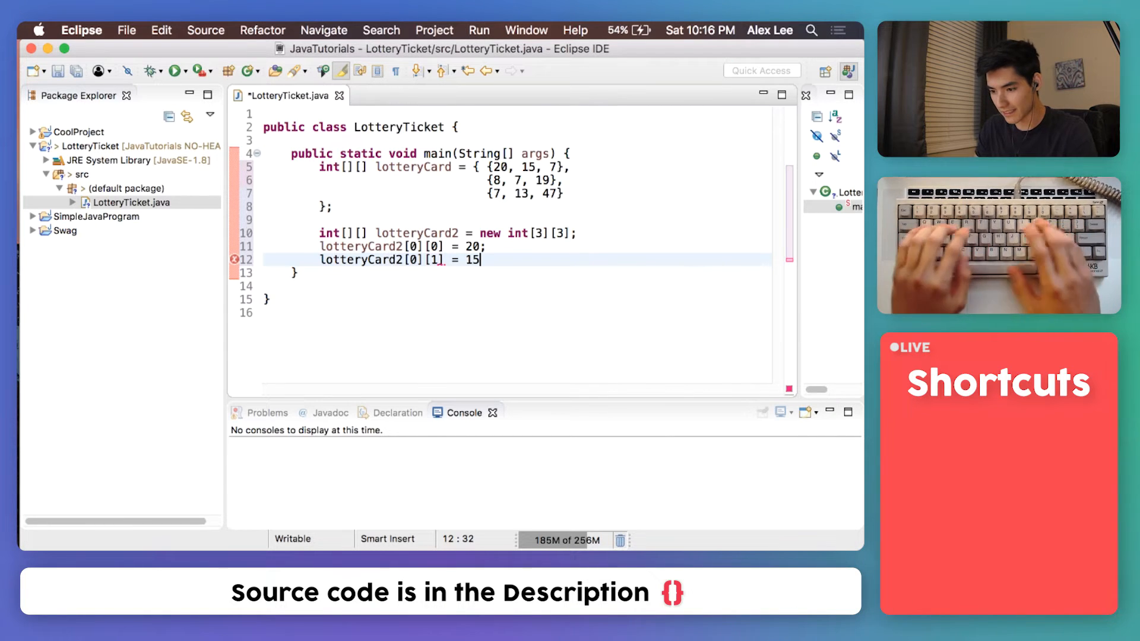
type(";")
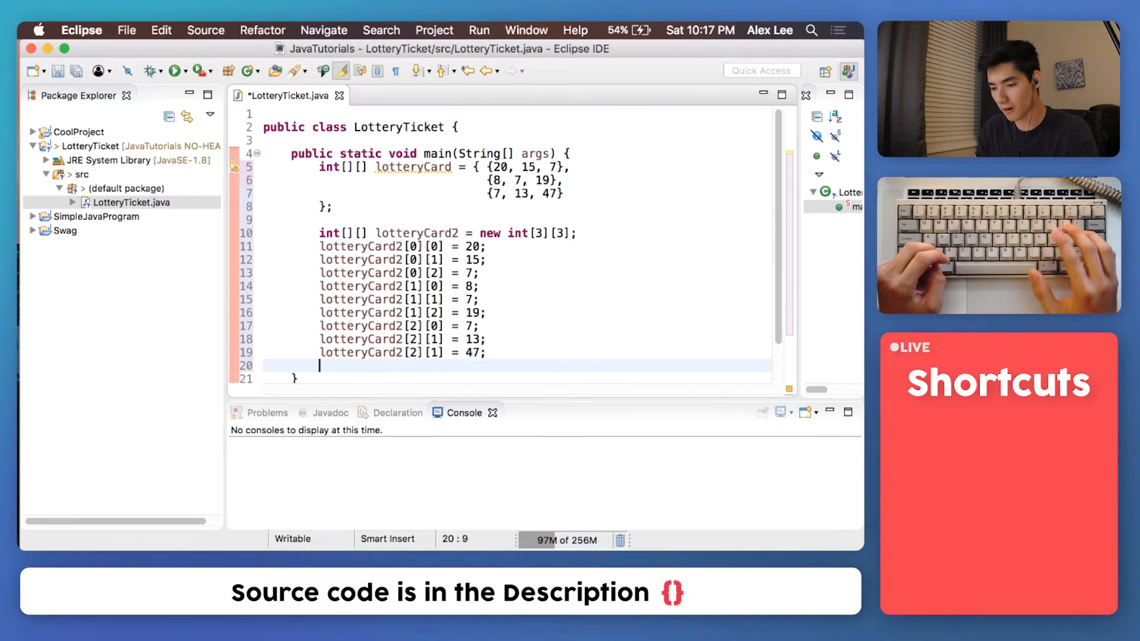
Step: Add a //[row][column] comment and start a System.out.println() statement
type("//[")
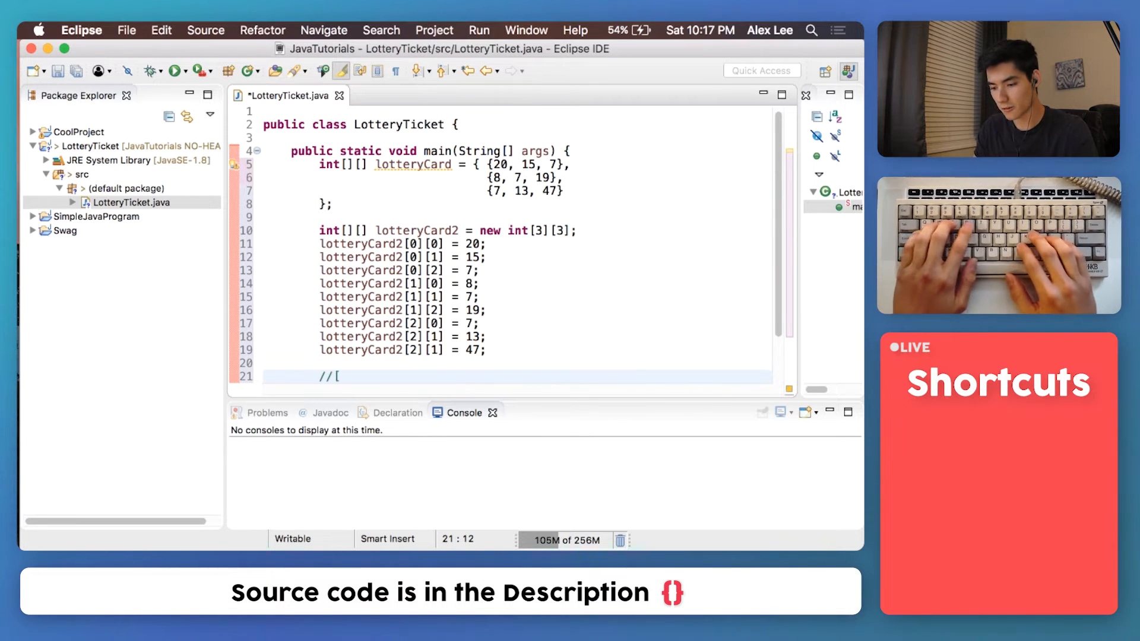
type("row] [")
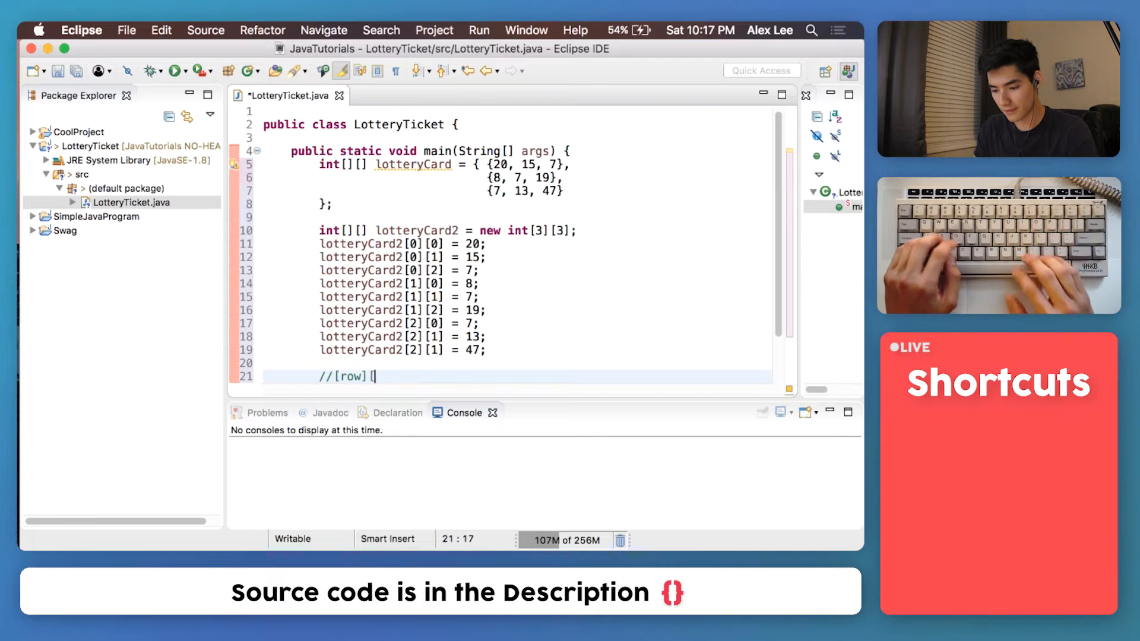
type("column]")
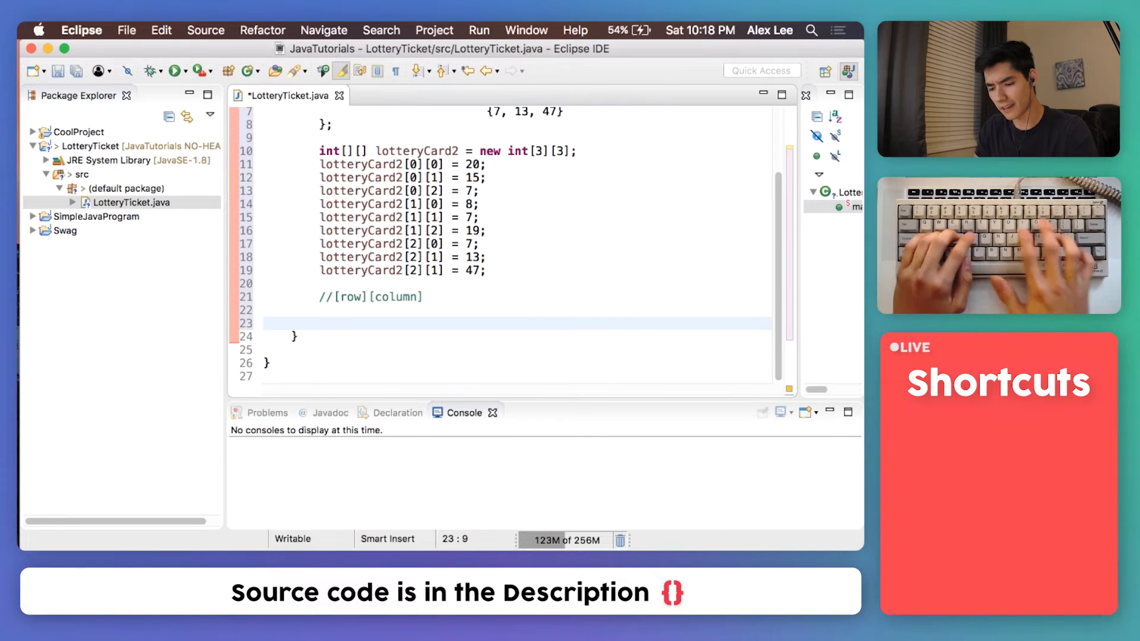
type("System.out.println")
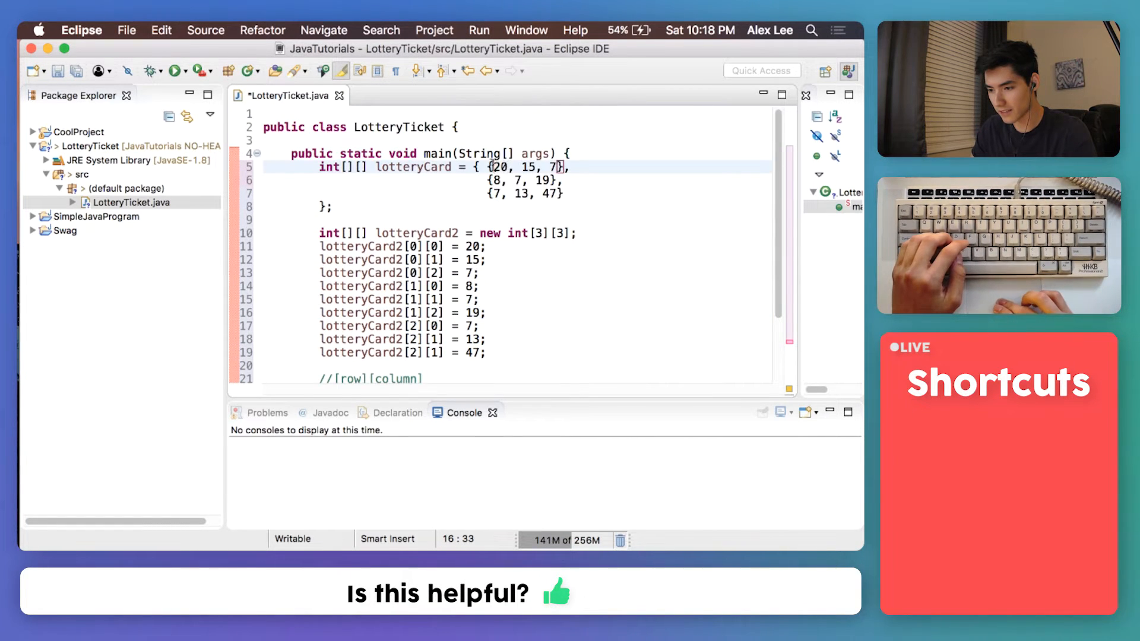
double_click(412, 166)
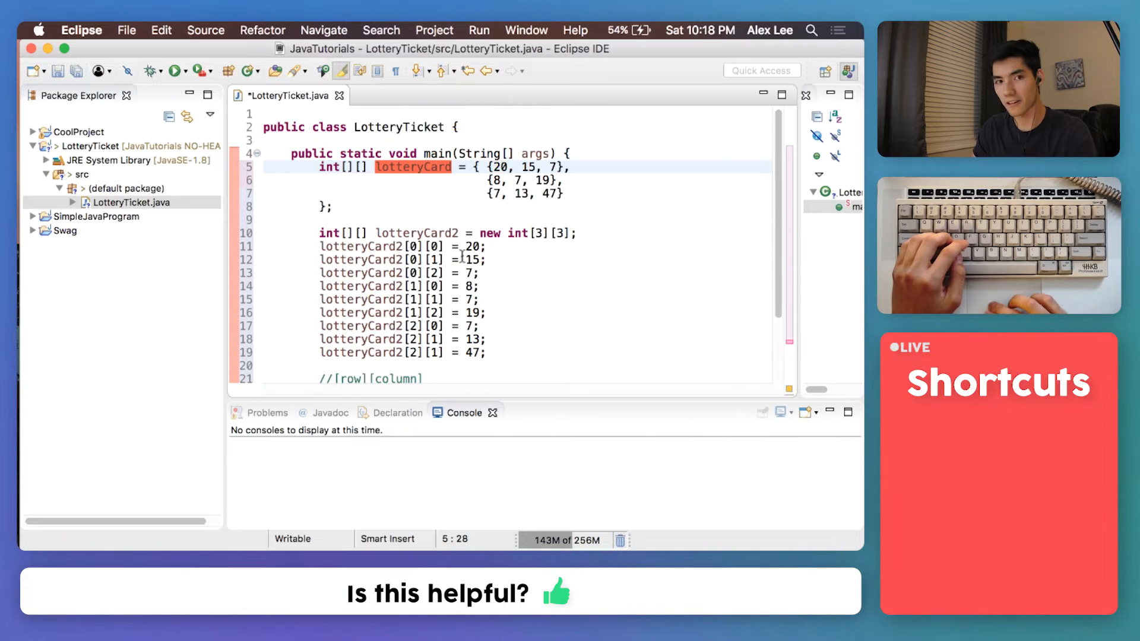
type("System.out.println()")
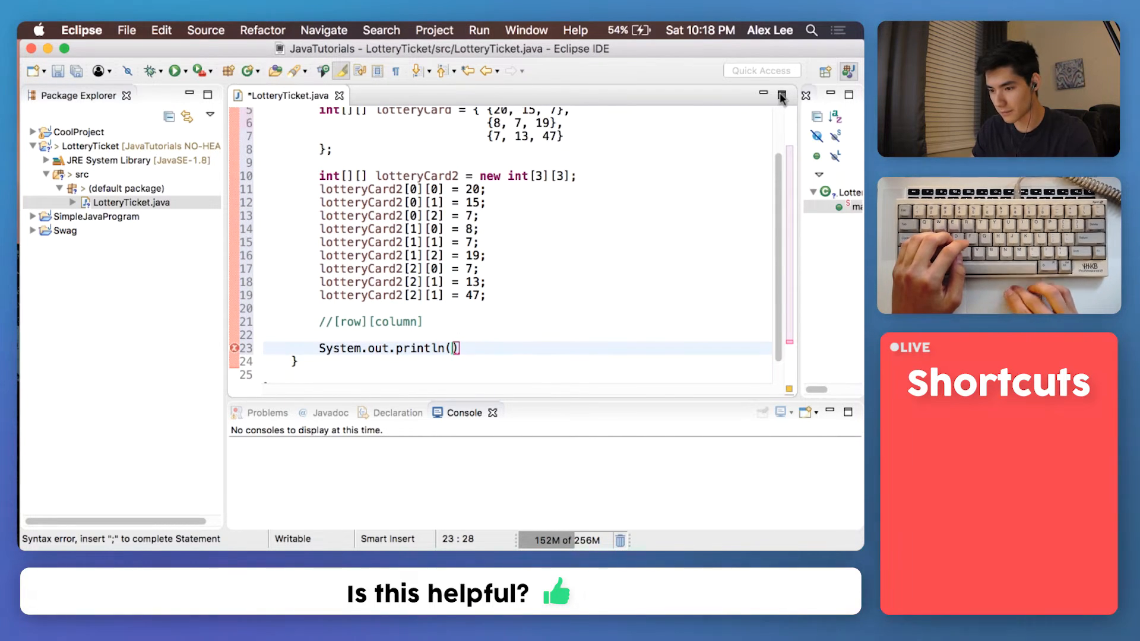
Step: Maximize the editor and complete the println to print lotteryCard[0][0]
left_click(783, 95)
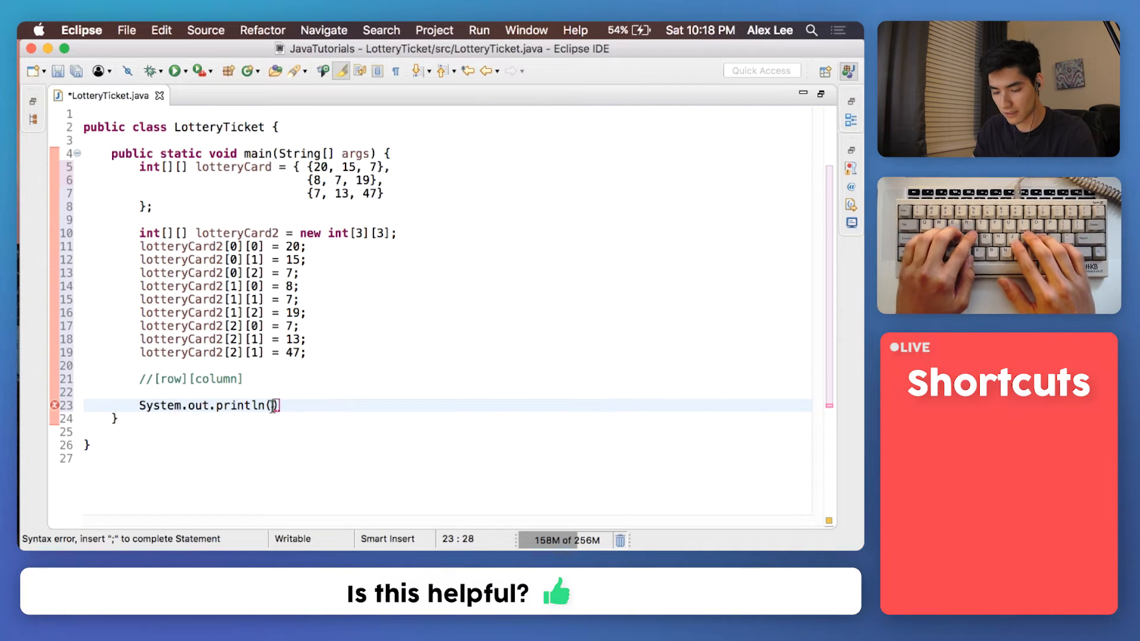
type("lottery")
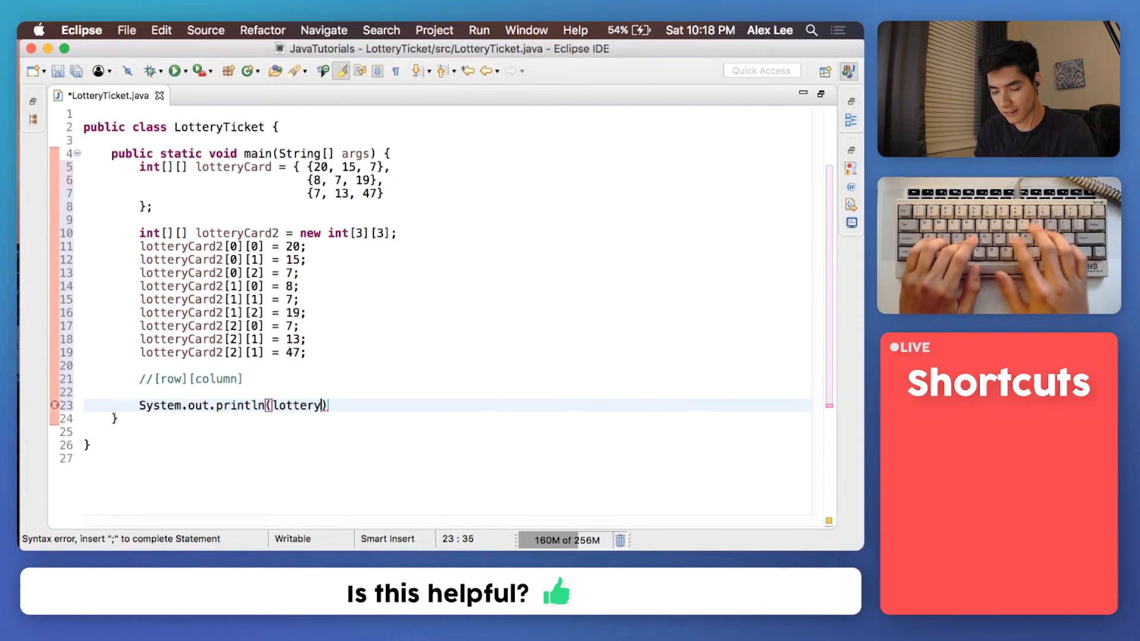
type("Card")
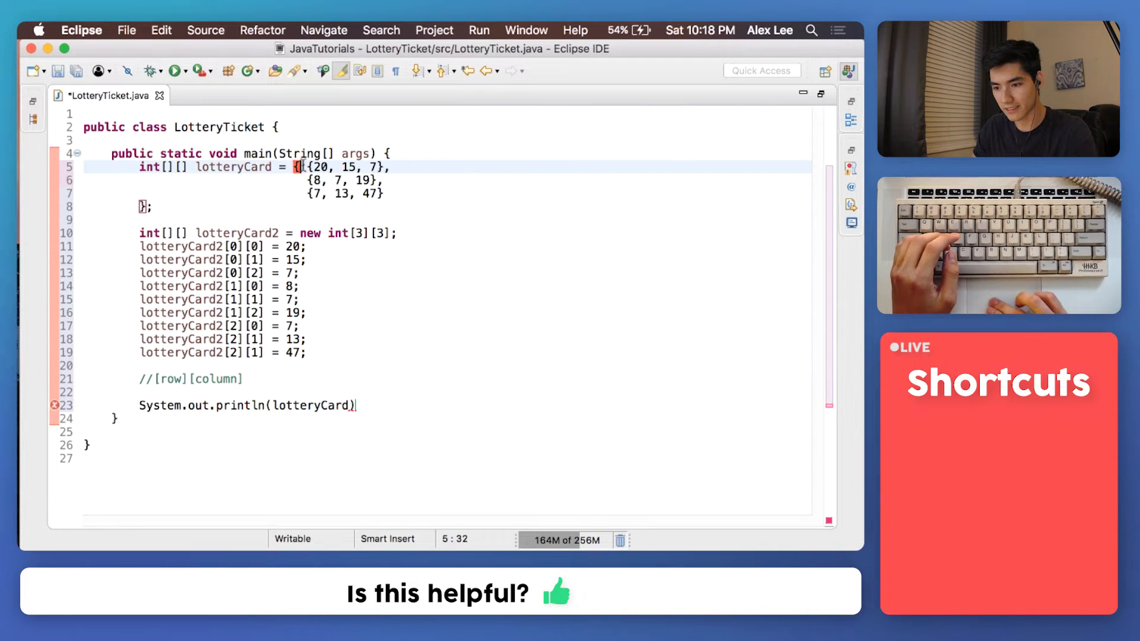
double_click(233, 167)
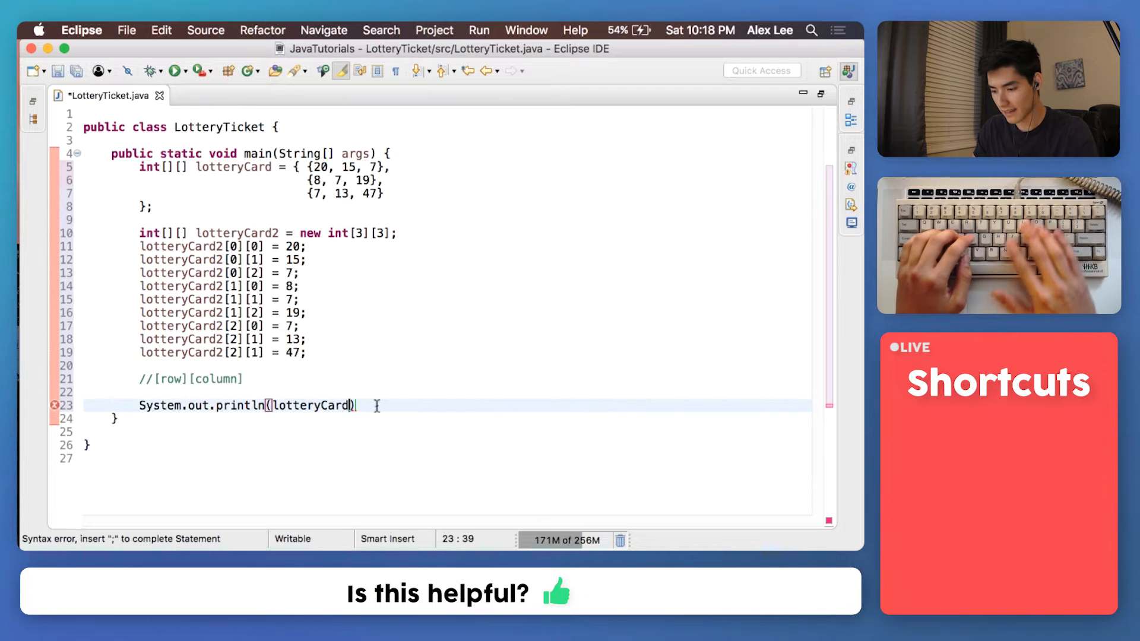
type("[")
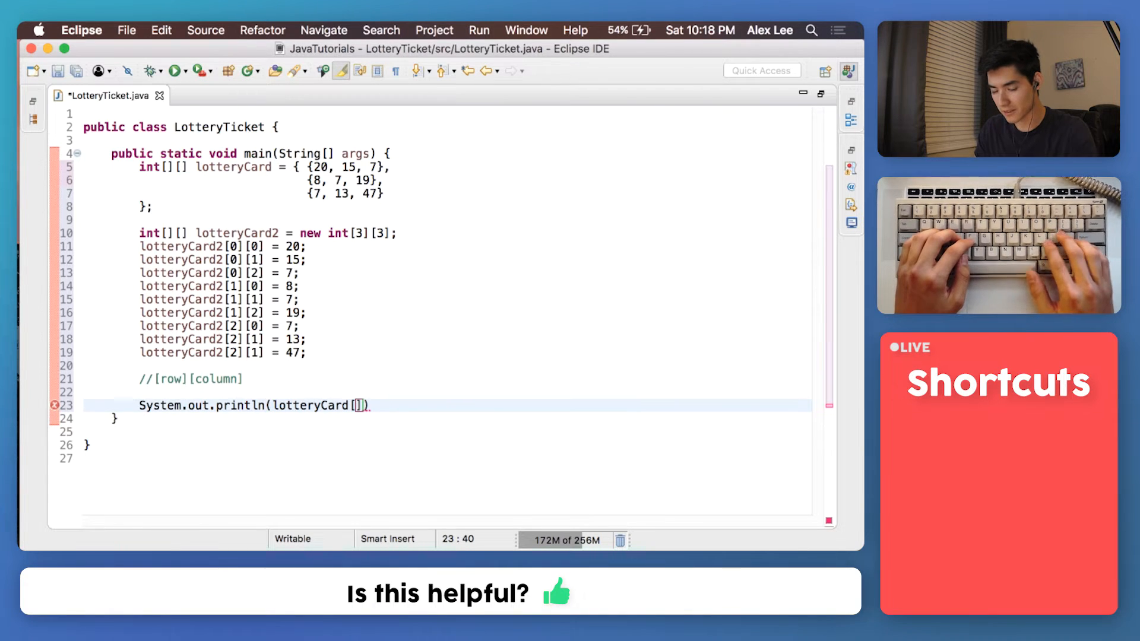
type("0")
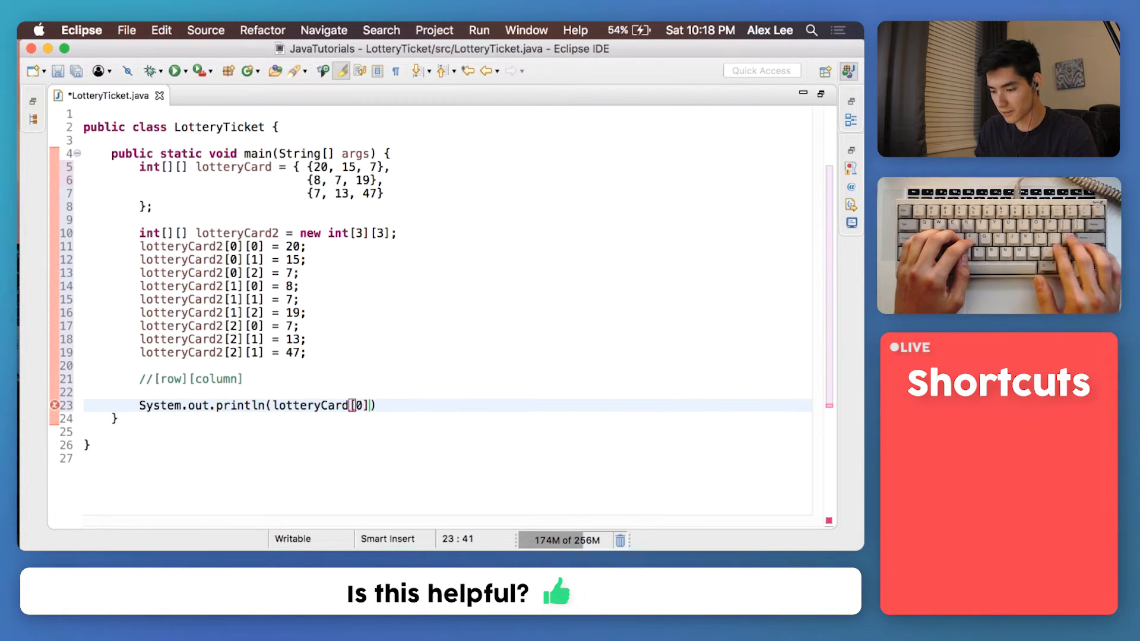
type("[0]")
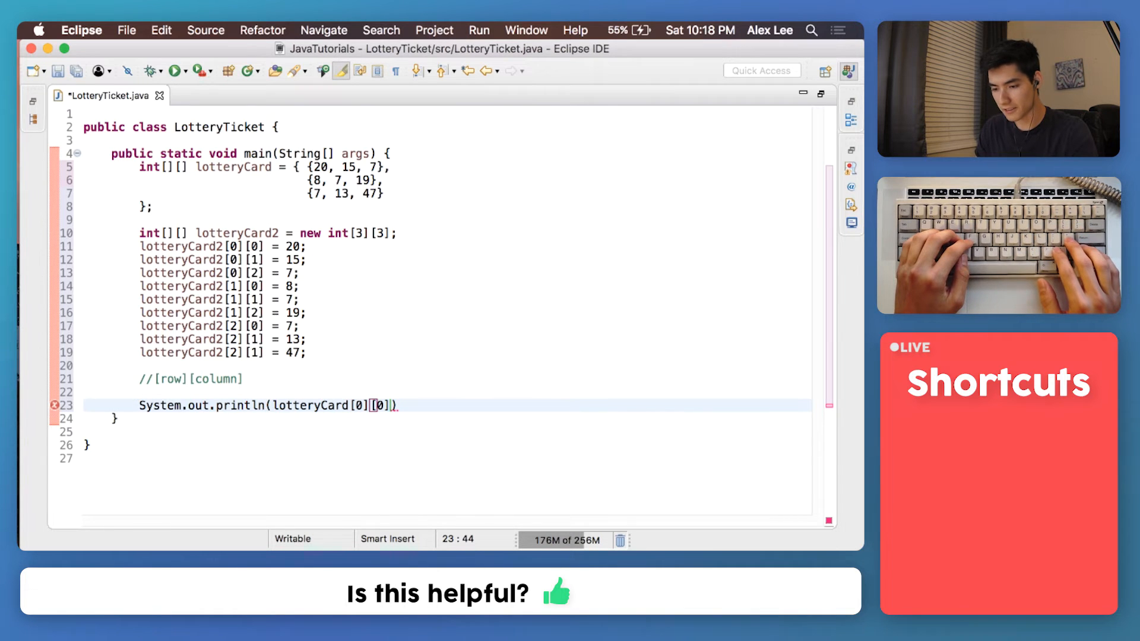
type(";")
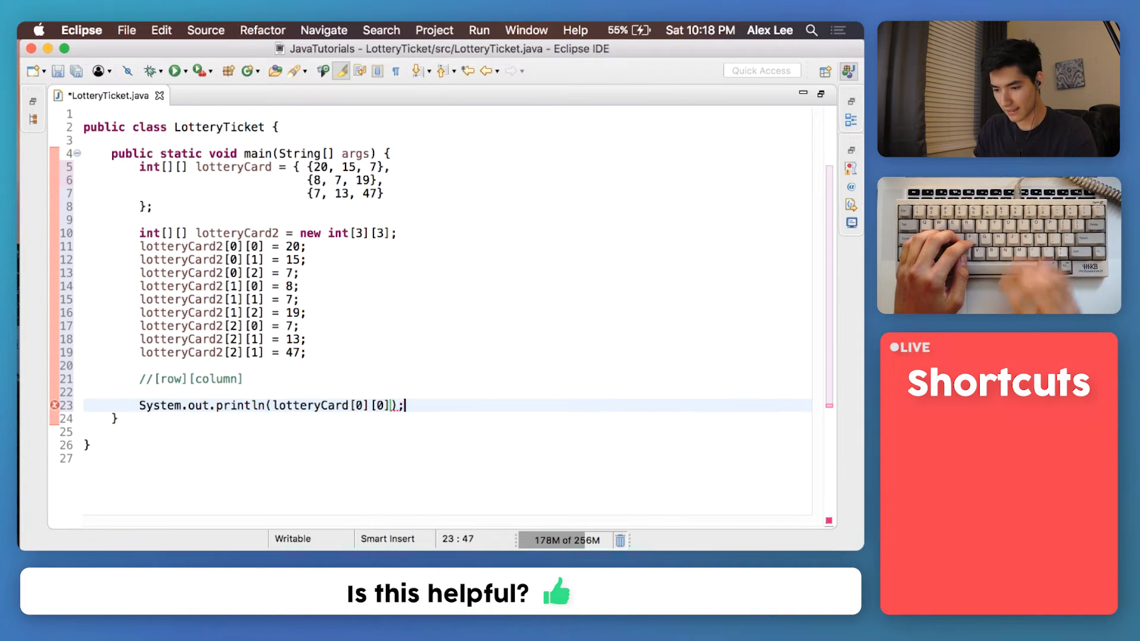
Step: Save LotteryTicket.java and run the program
key("cmd+s")
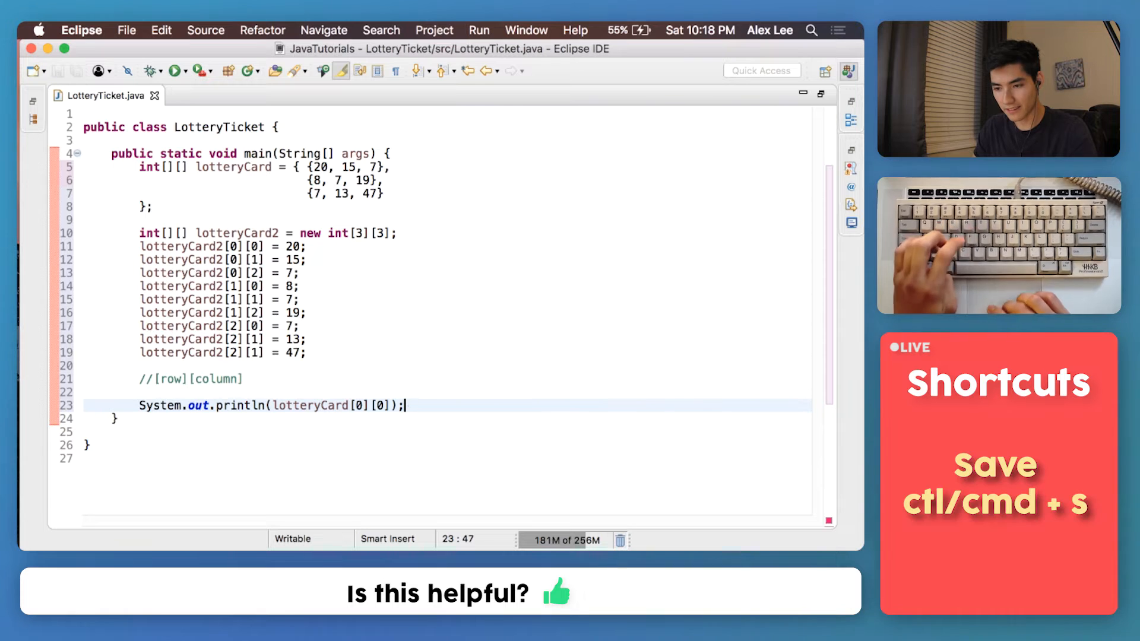
key("cmd+s")
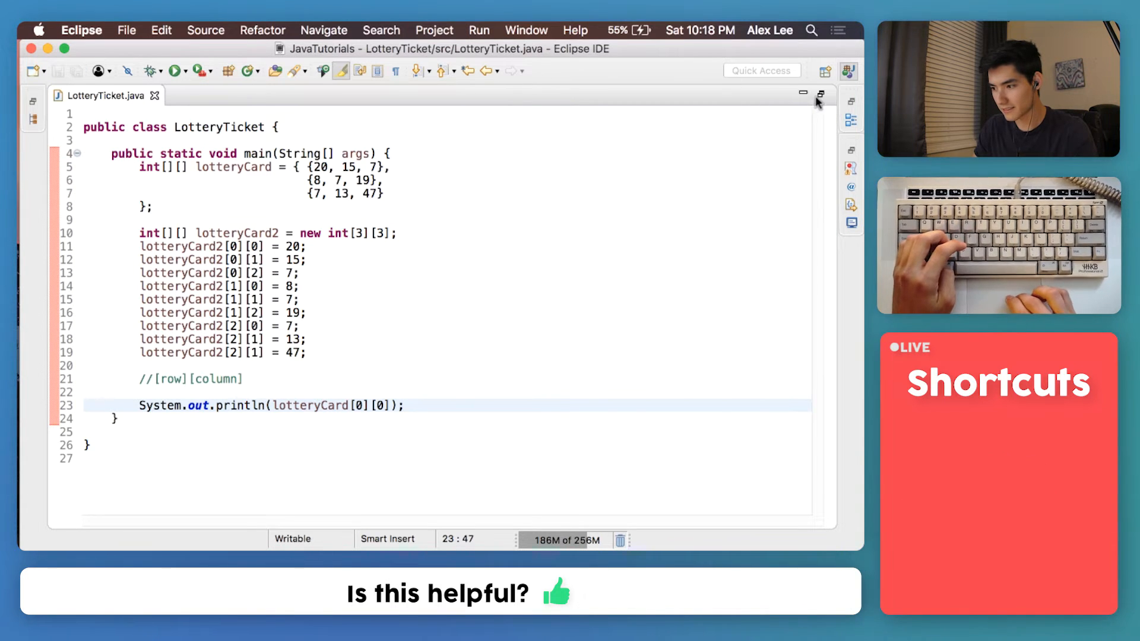
left_click(173, 70)
type("Syste")
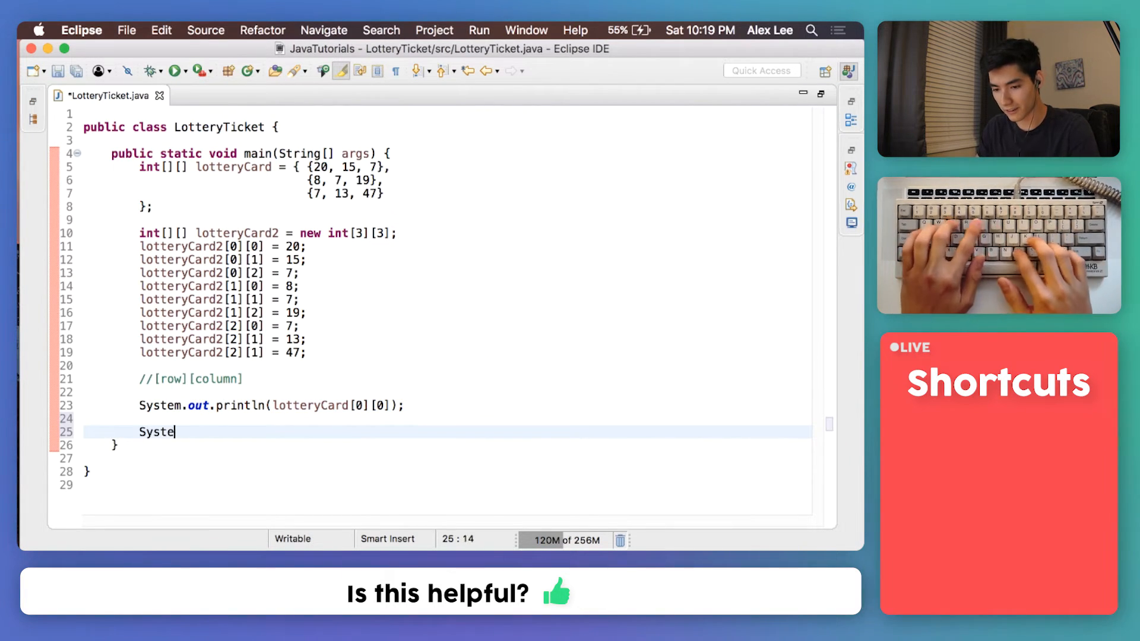
Step: Print a dashed separator and write a for loop header for i from 0 to 2
type("m.out.println(\"-------------\";")
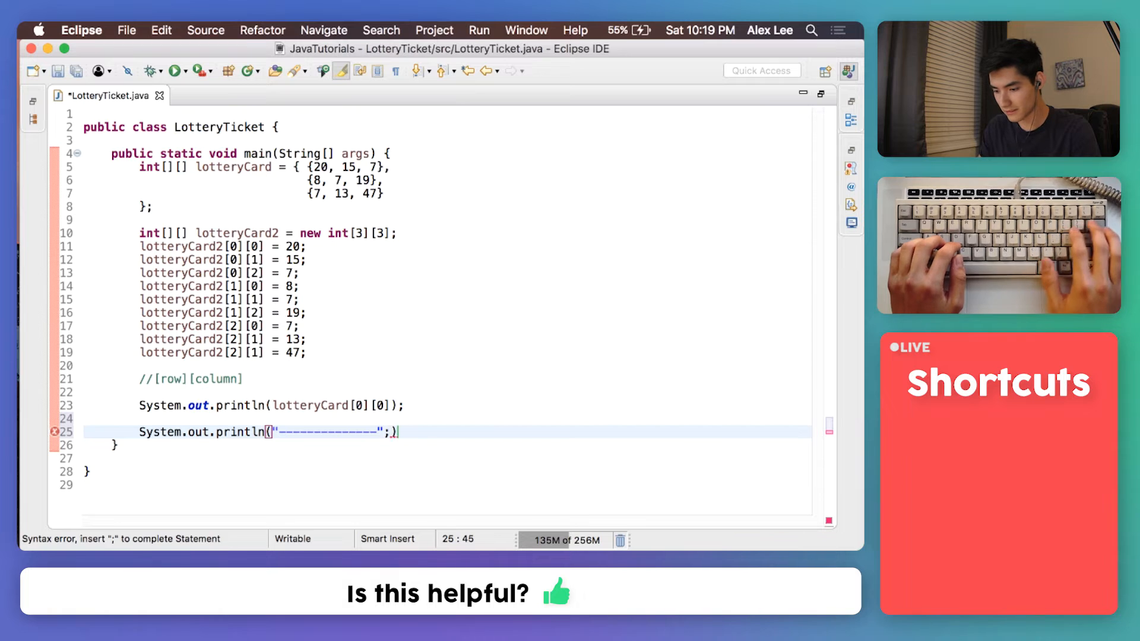
key("enter")
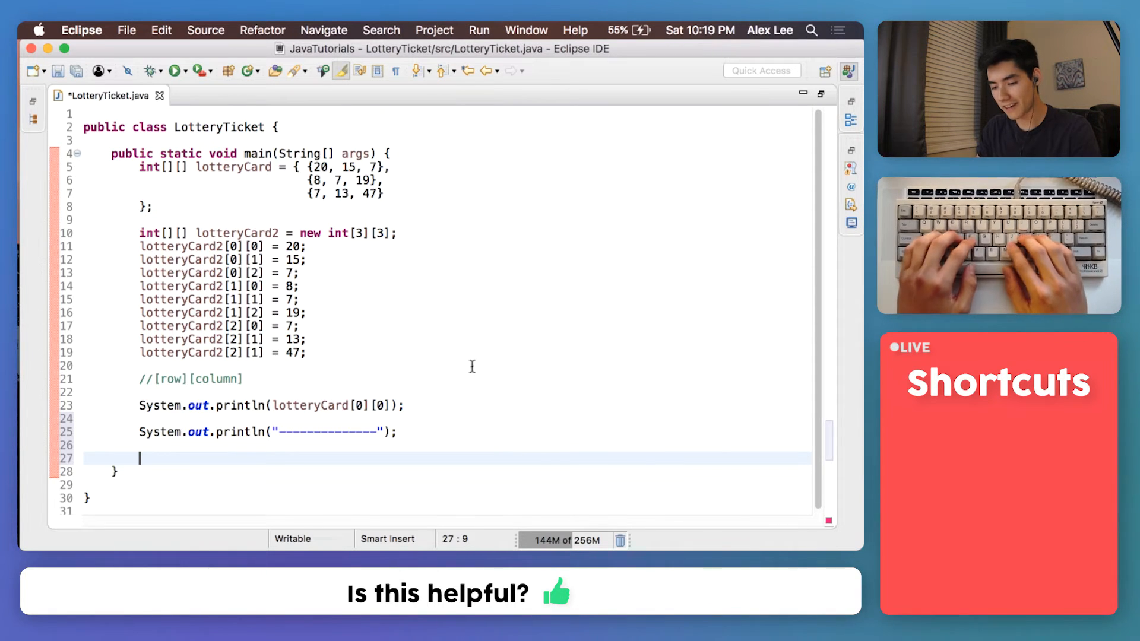
type("for(")
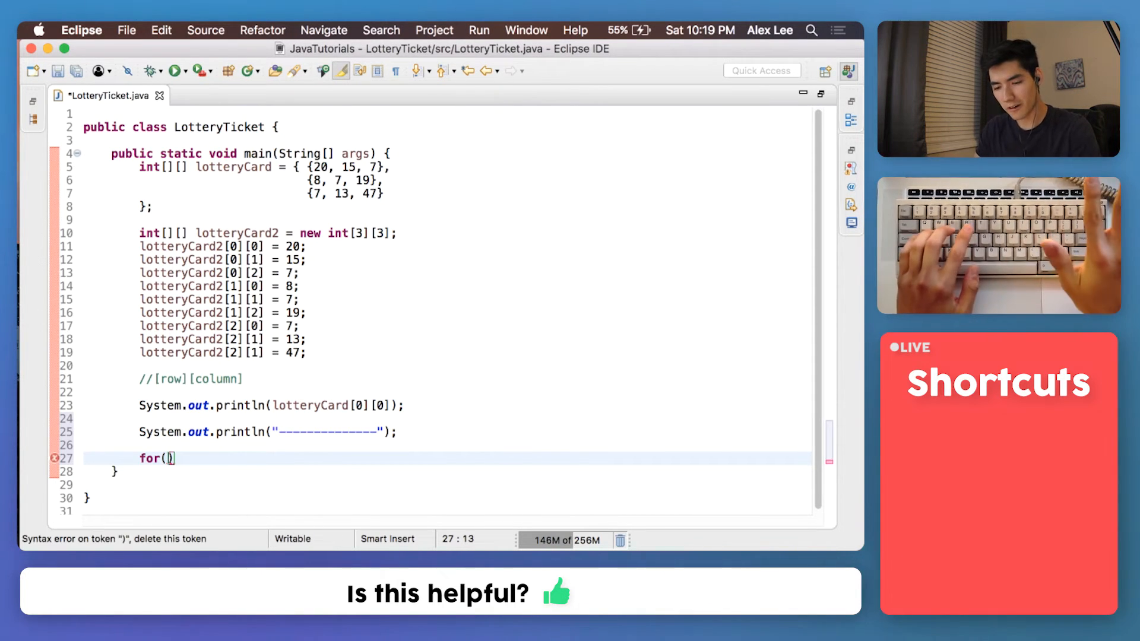
type("int")
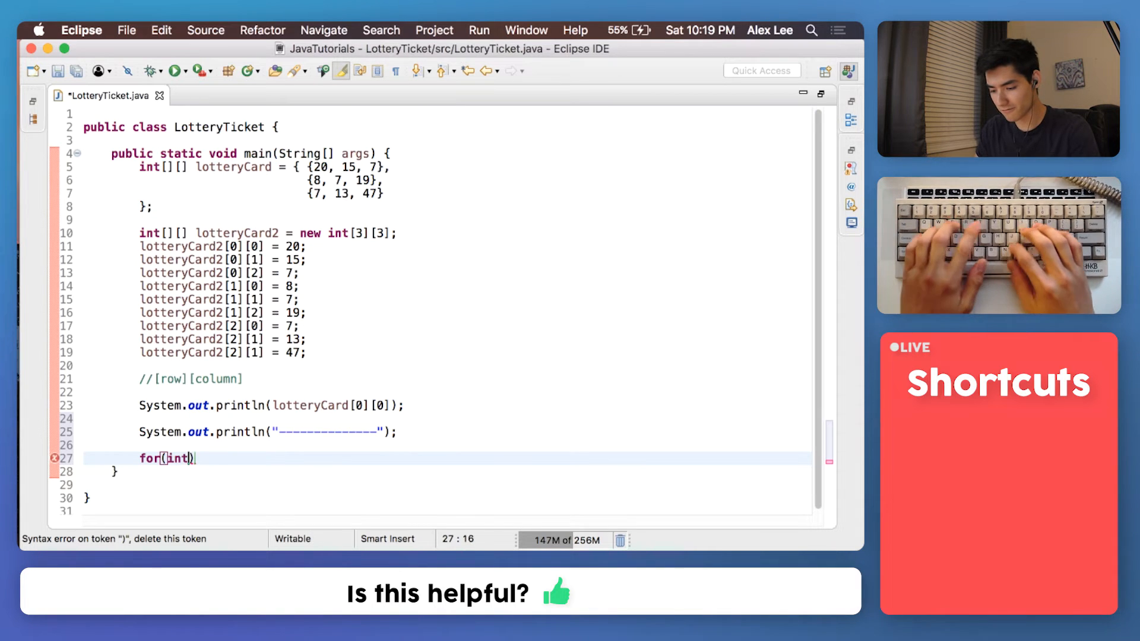
type("i = 0;")
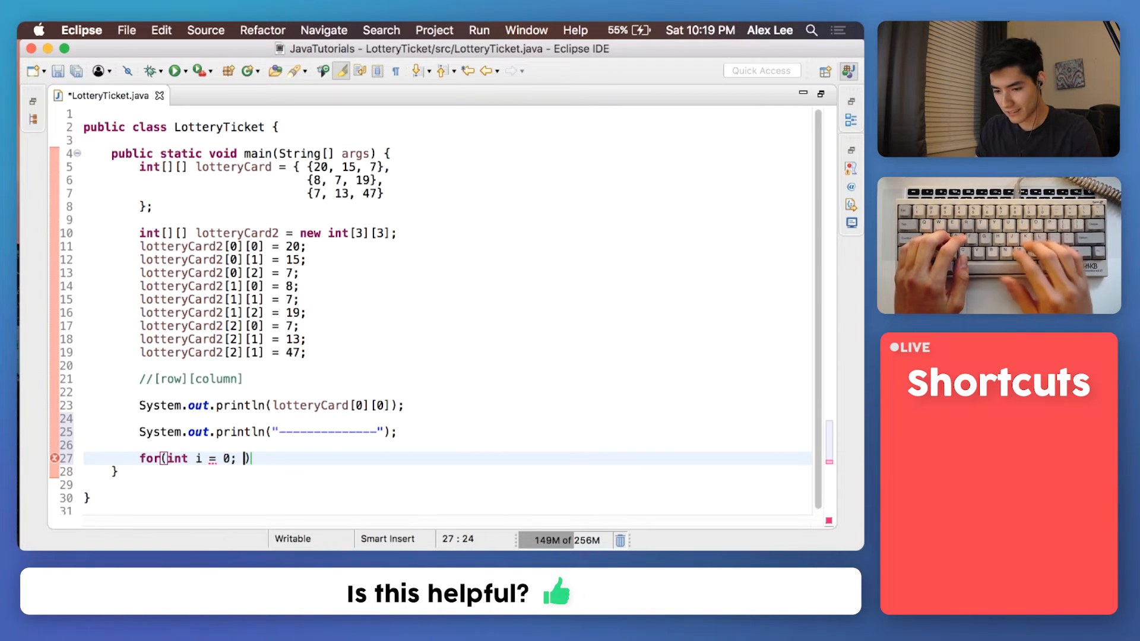
type("i <")
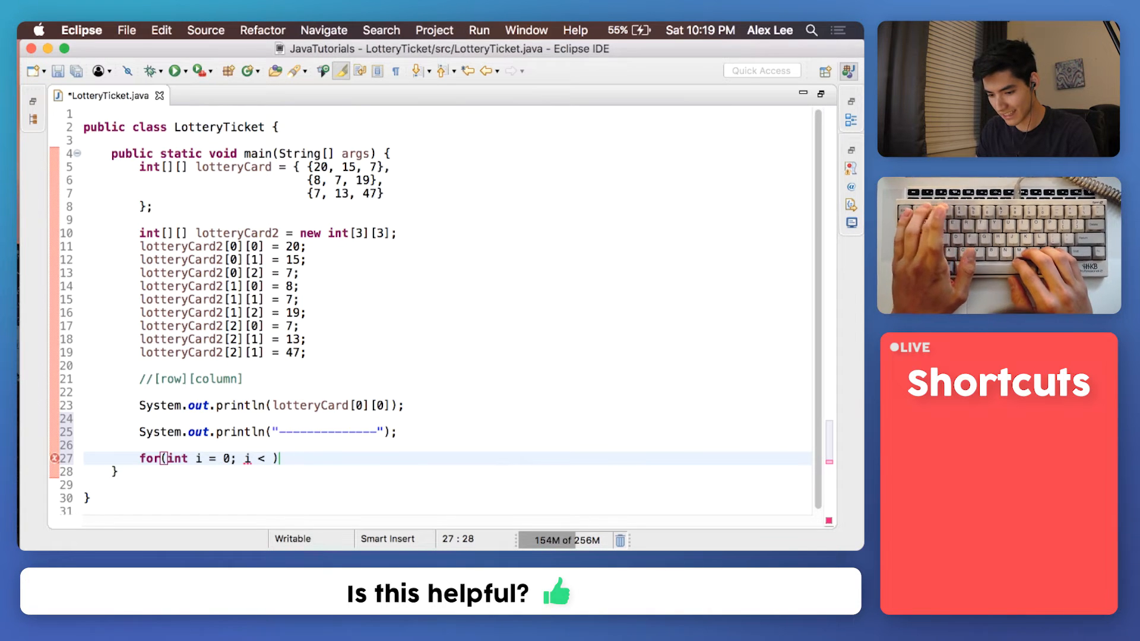
type("3; i++")
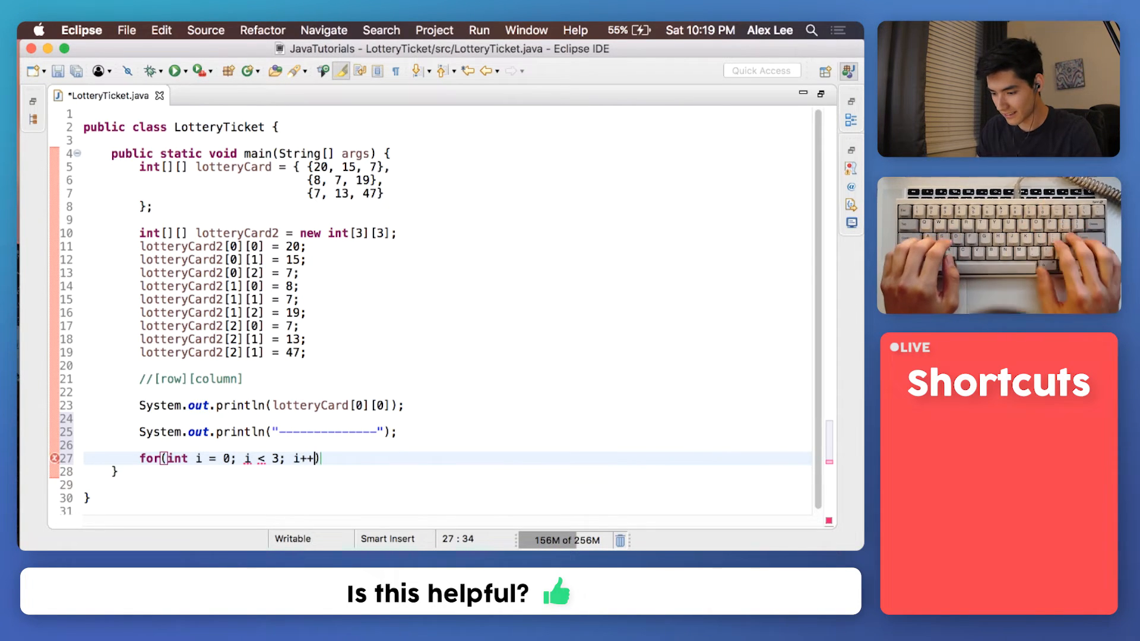
type("{")
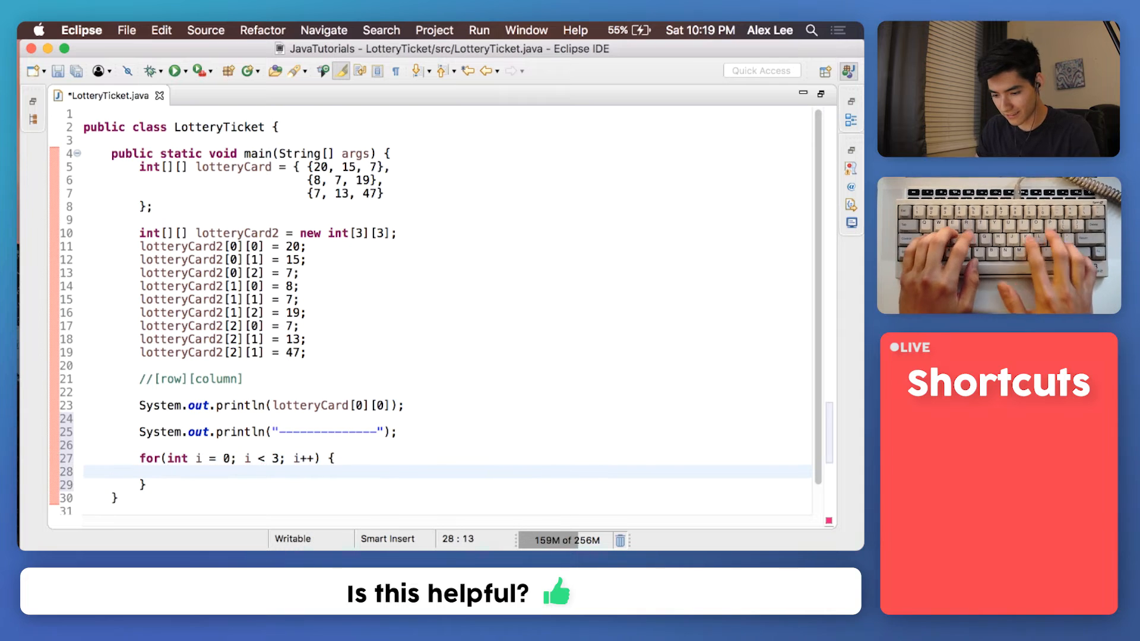
Step: Print lotteryCard[i][i] inside the loop and save the file
type("System.out.println();")
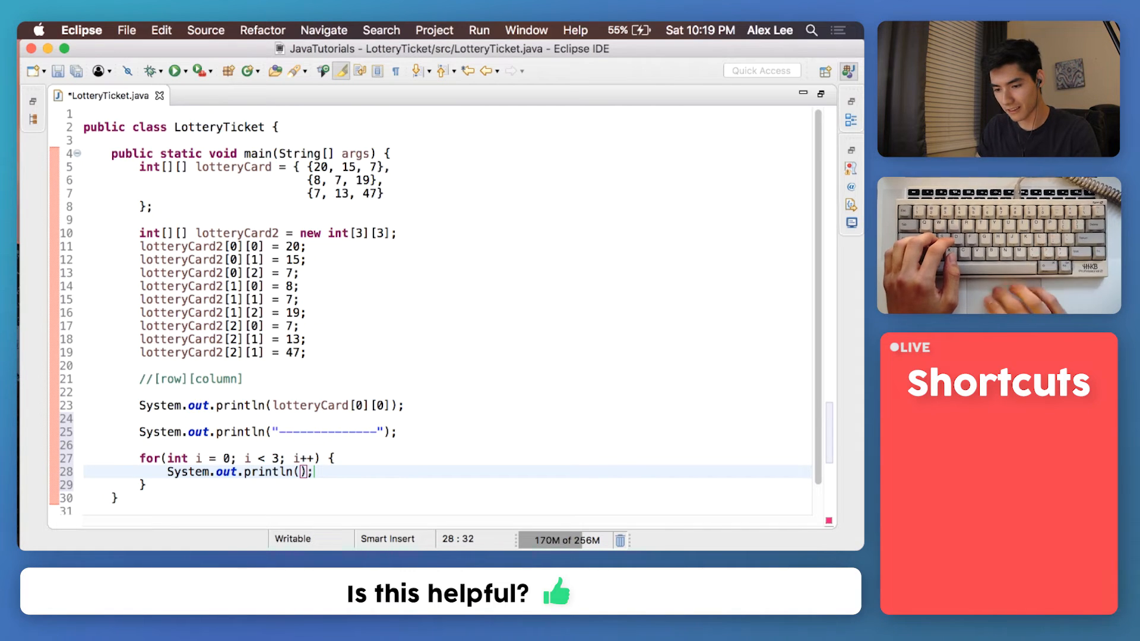
type("lottery")
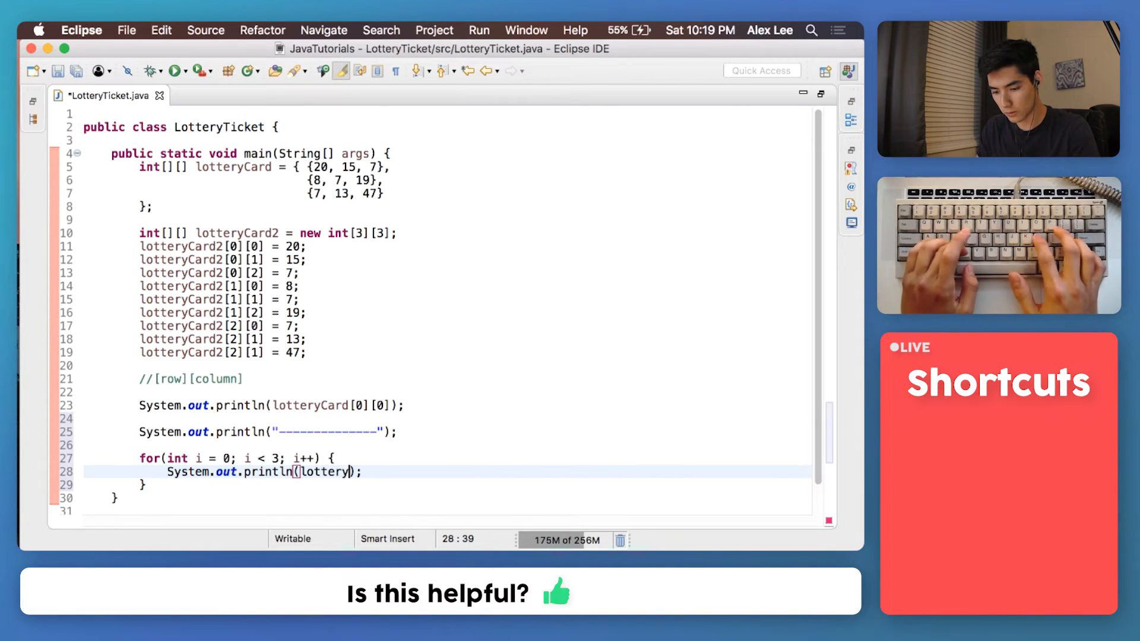
type("Card[")
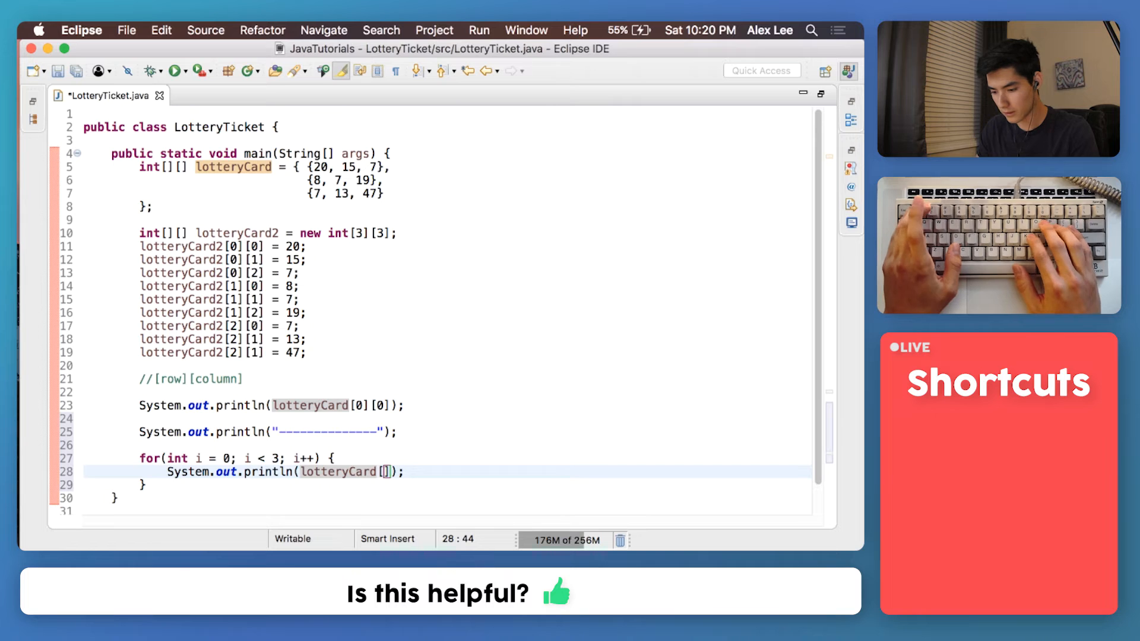
type("i")
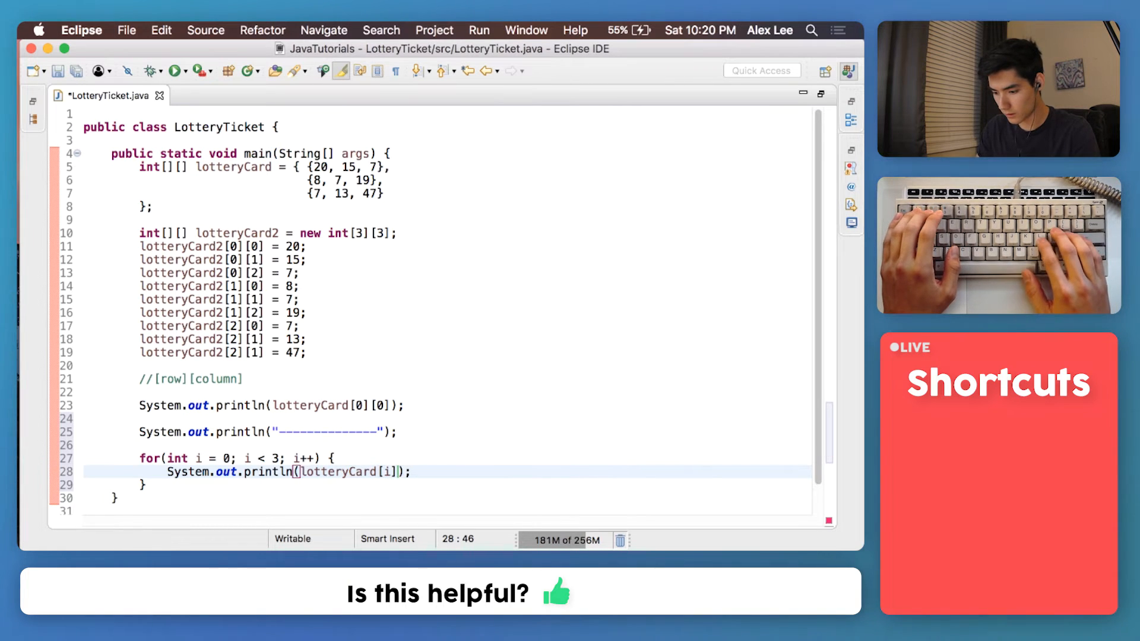
type("[i]")
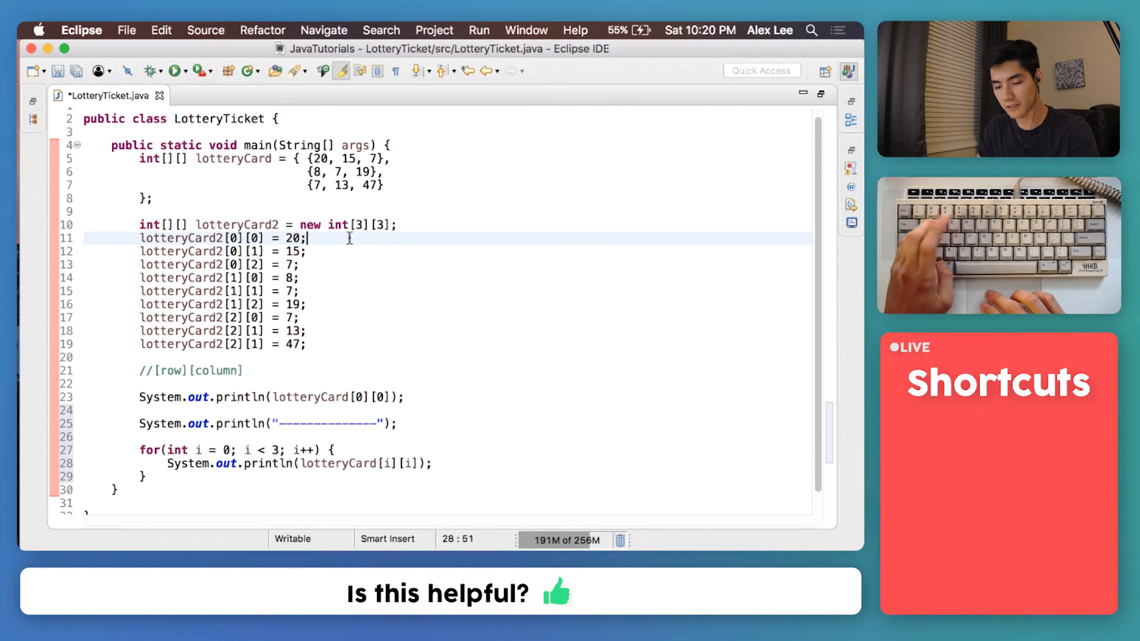
key("cmd+s")
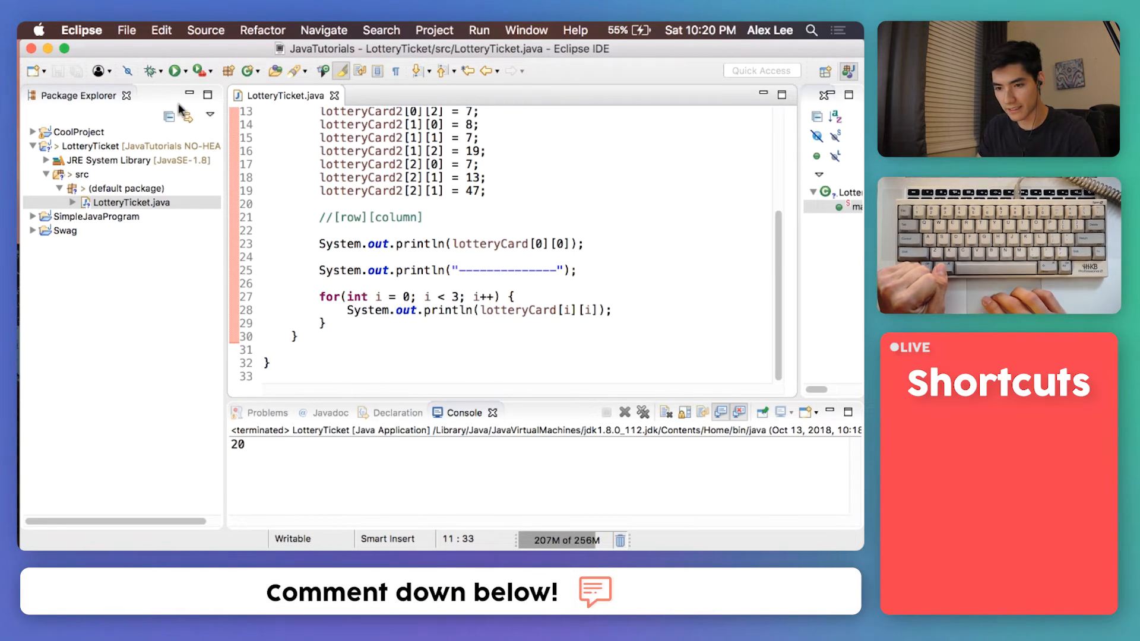
Step: Run the program to show 20, a separator and the diagonal 20, 7, 47, then reuse the separator line
left_click(175, 70)
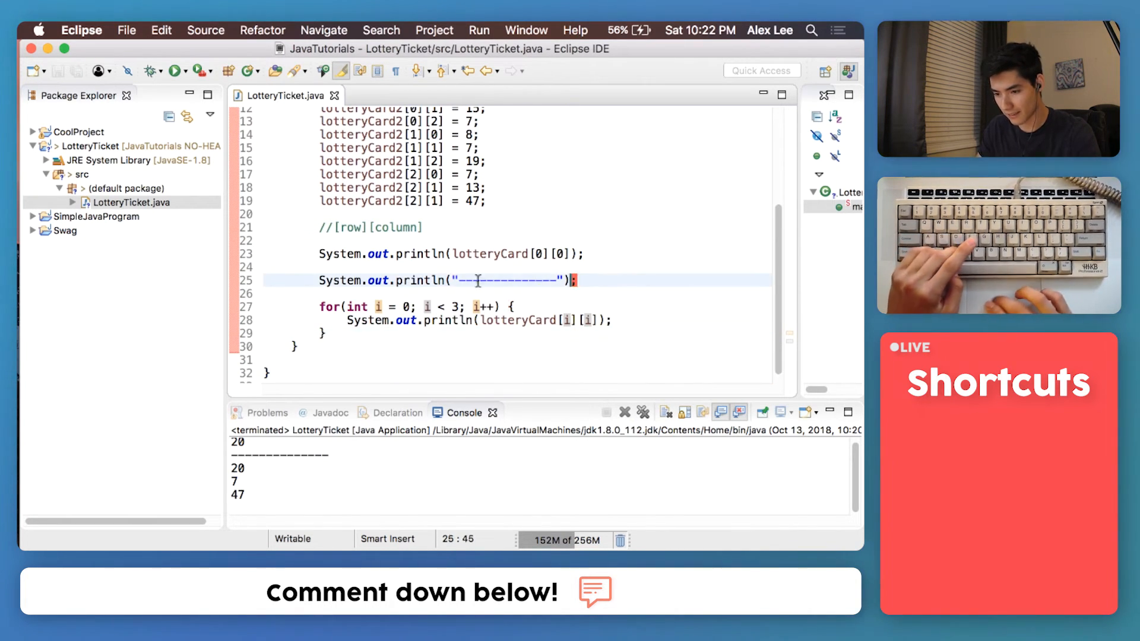
key("cmd+v")
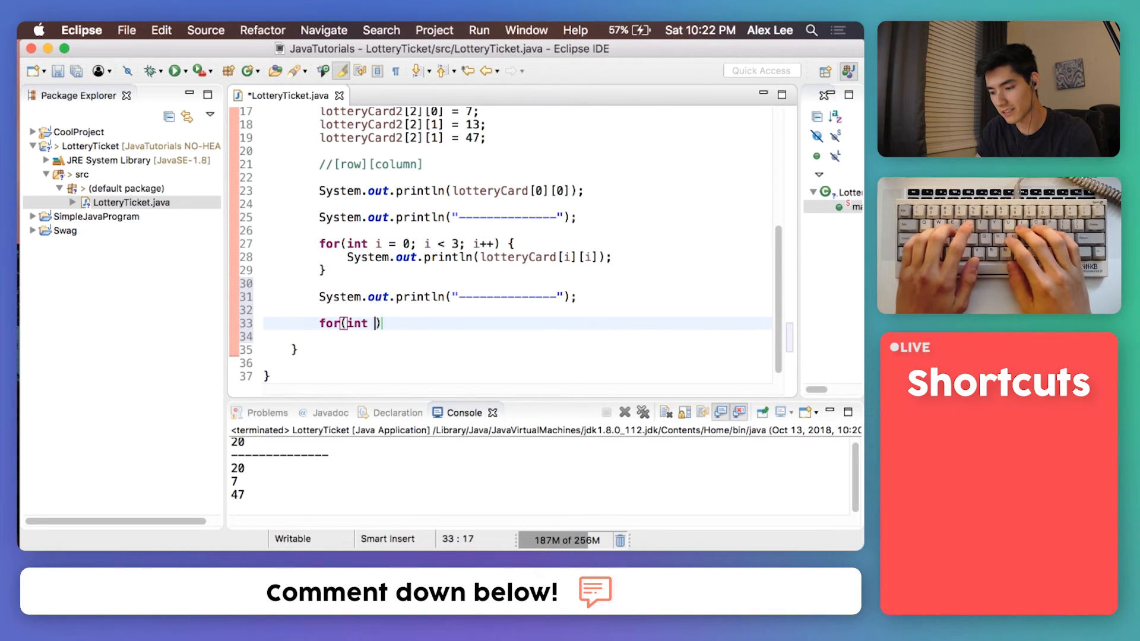
Step: Write nested for loops over i and j, each from 0 to 2
type("i = 0; i < 3; i")
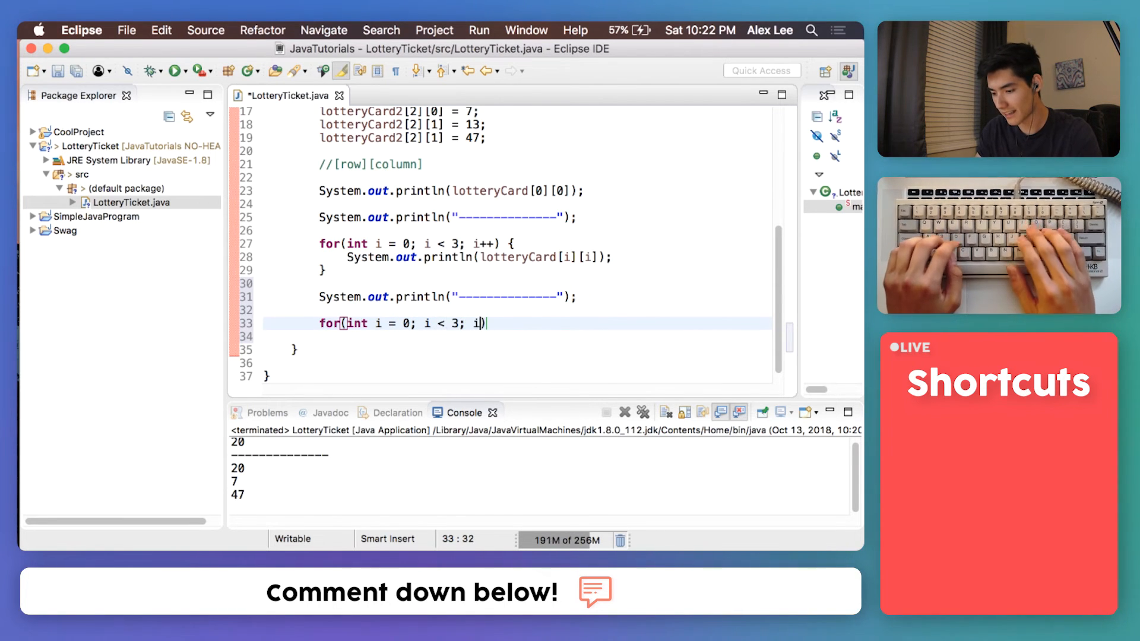
type("++) {")
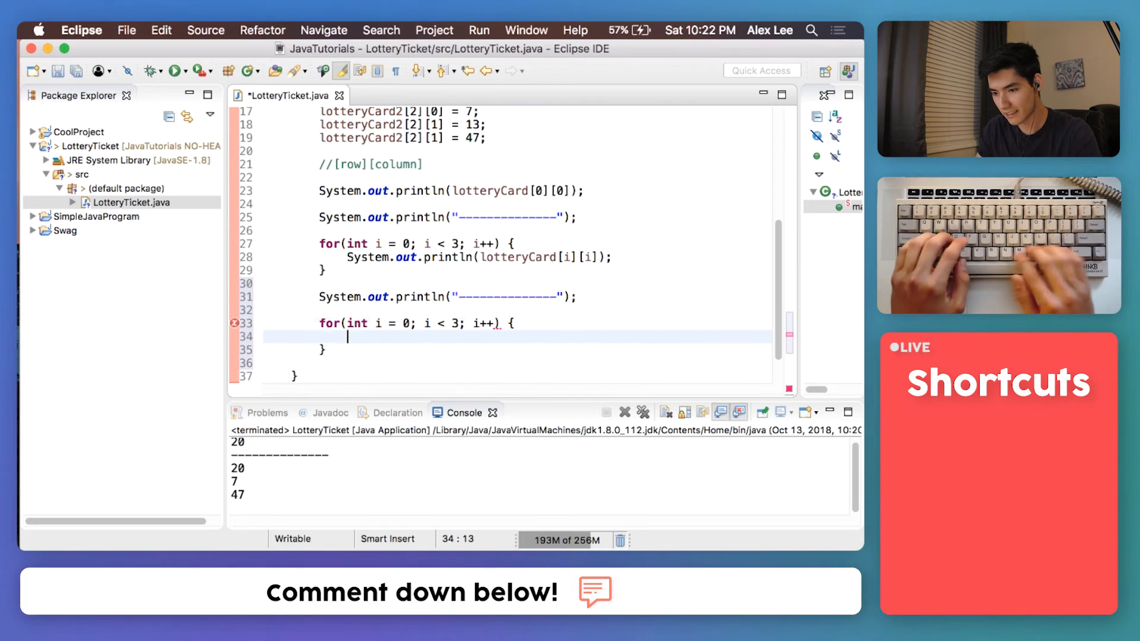
type("for(int j = 0; )")
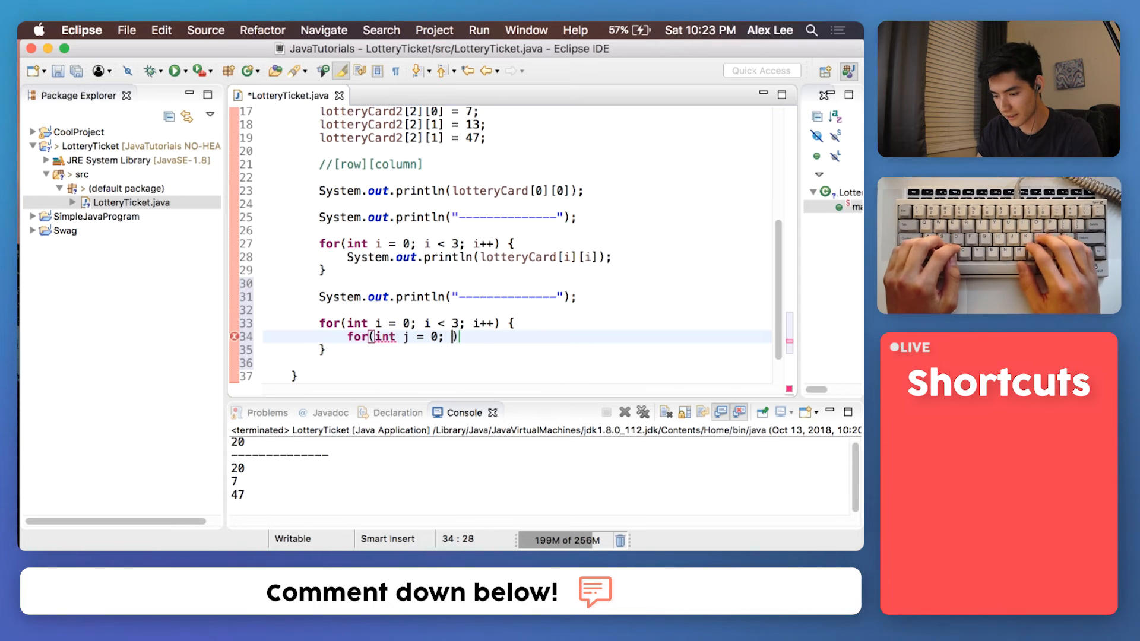
type("j < 3; j++")
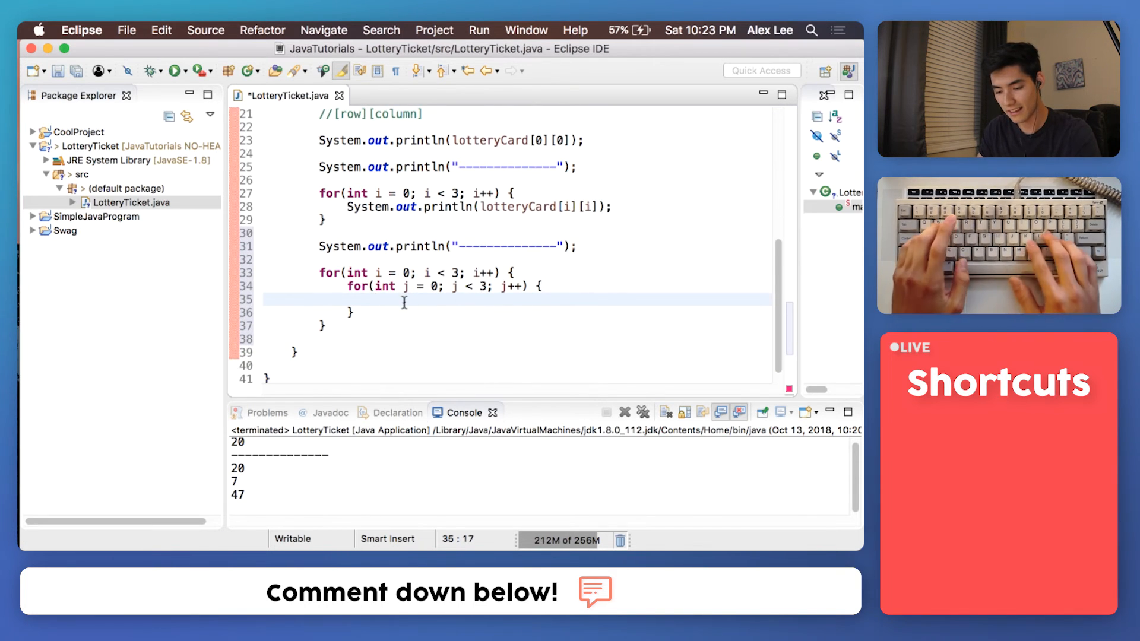
Step: Print lotteryCard[i][j] in the inner loop and check all nine values in the Console
type("System.out.println(\"\");")
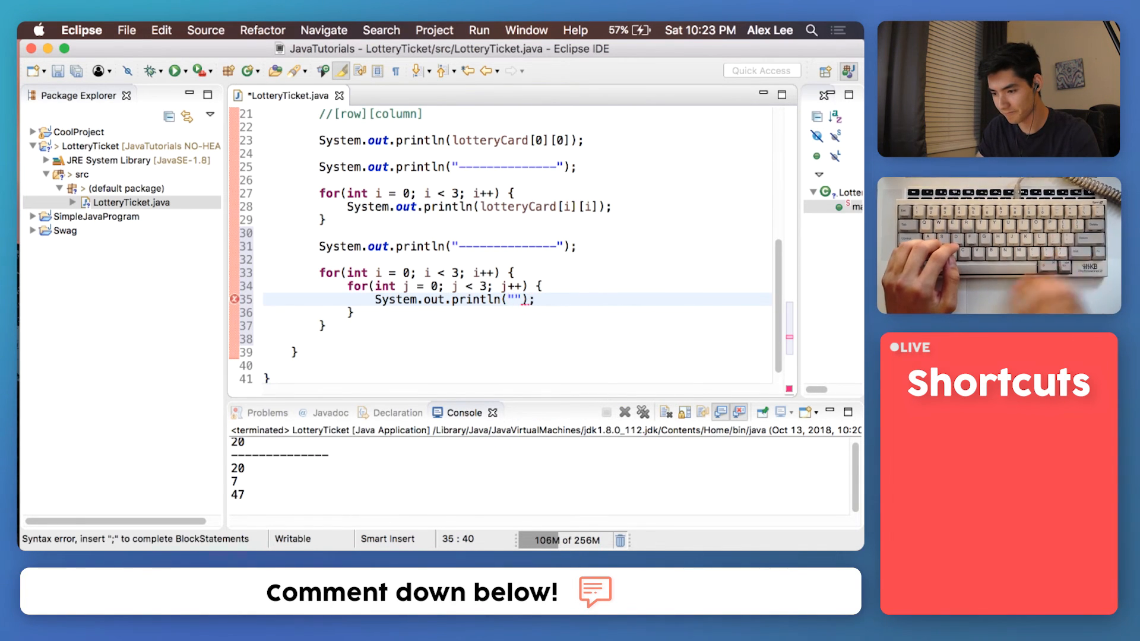
key("backspace")
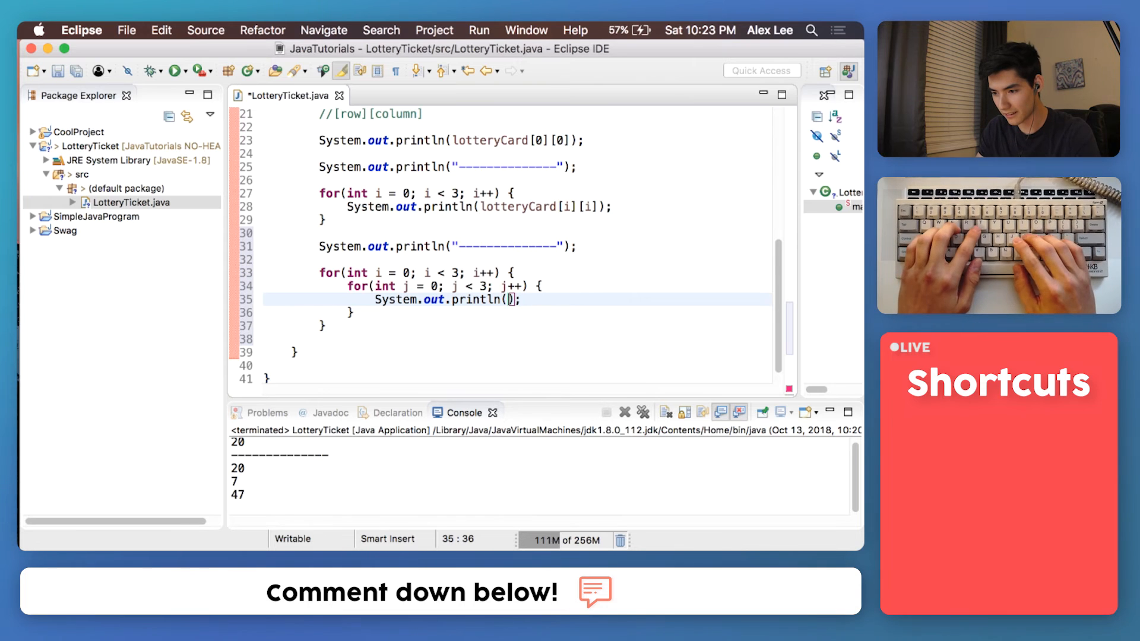
type("lotteryCard")
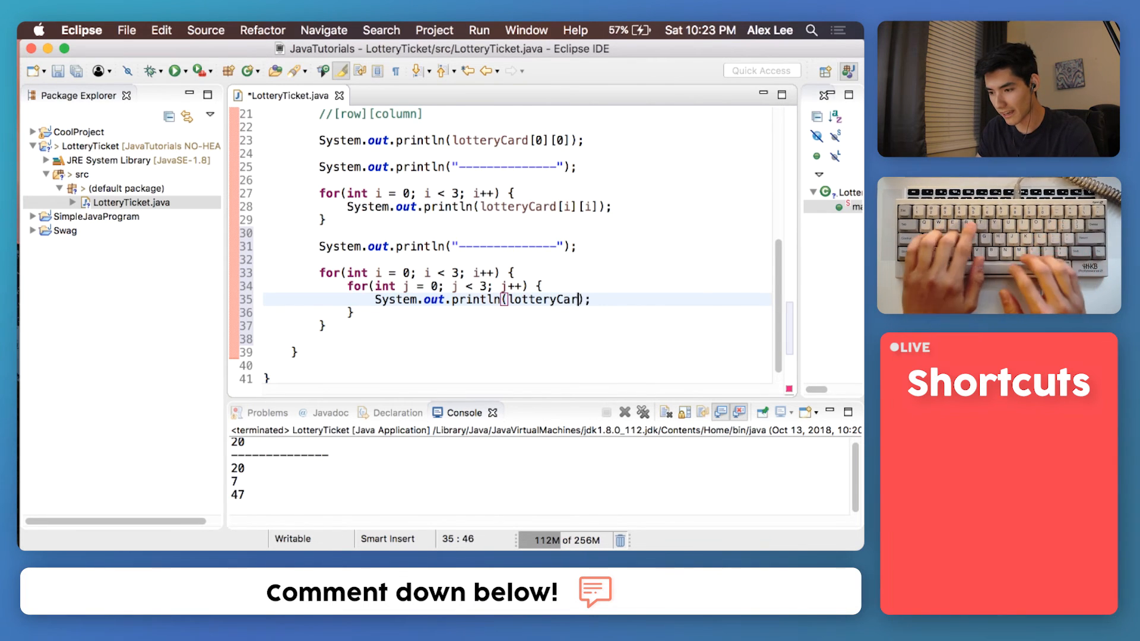
type("[i]")
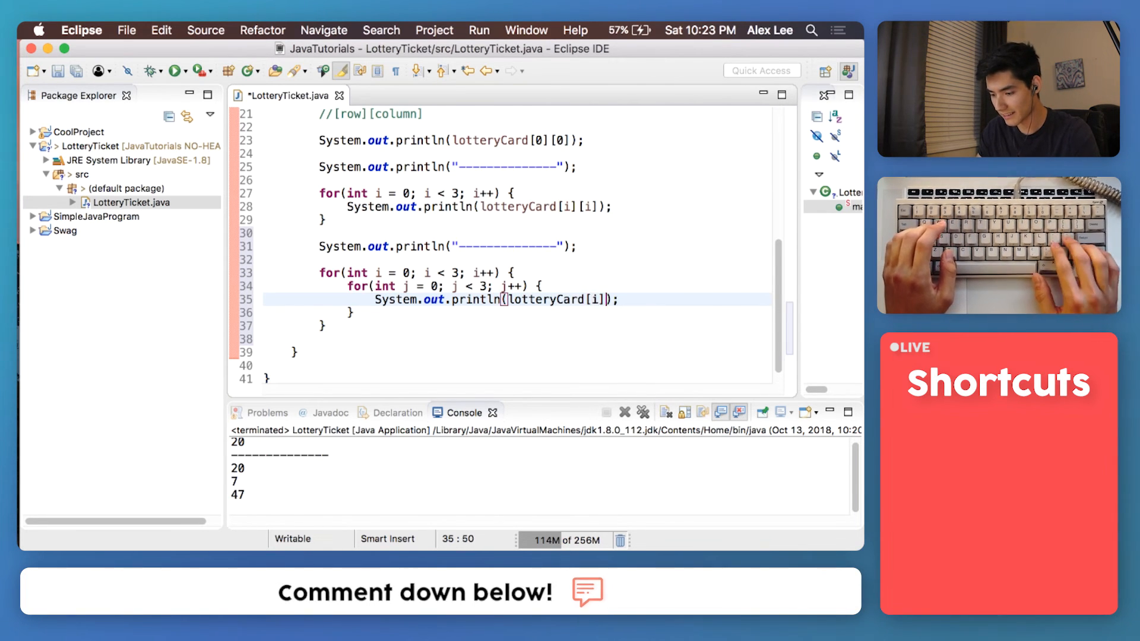
type("[j")
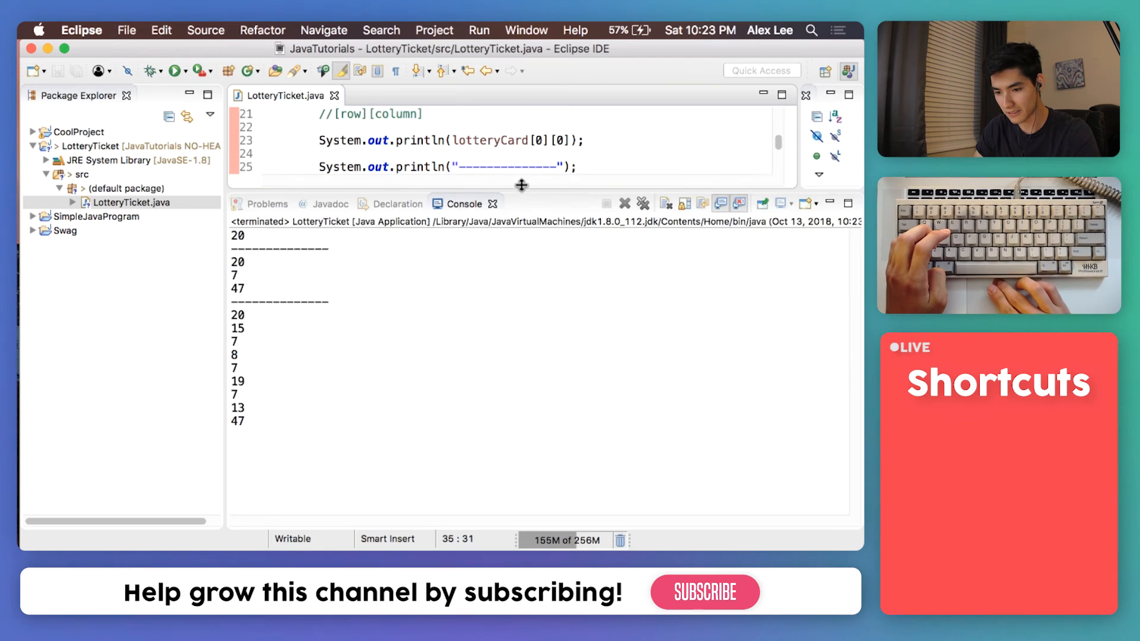
double_click(278, 301)
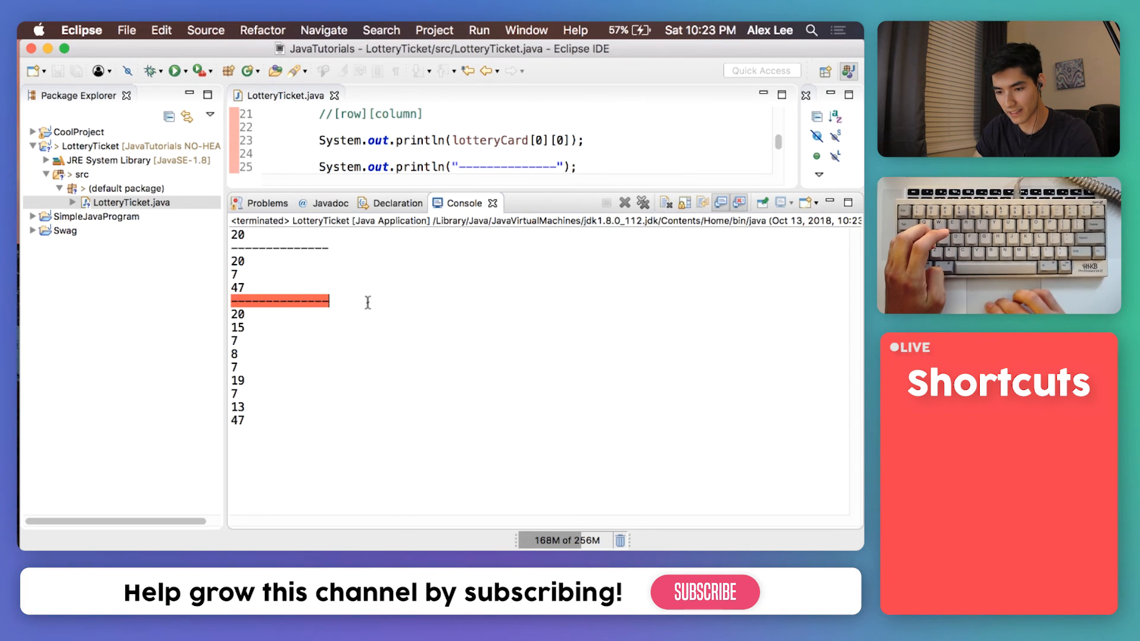